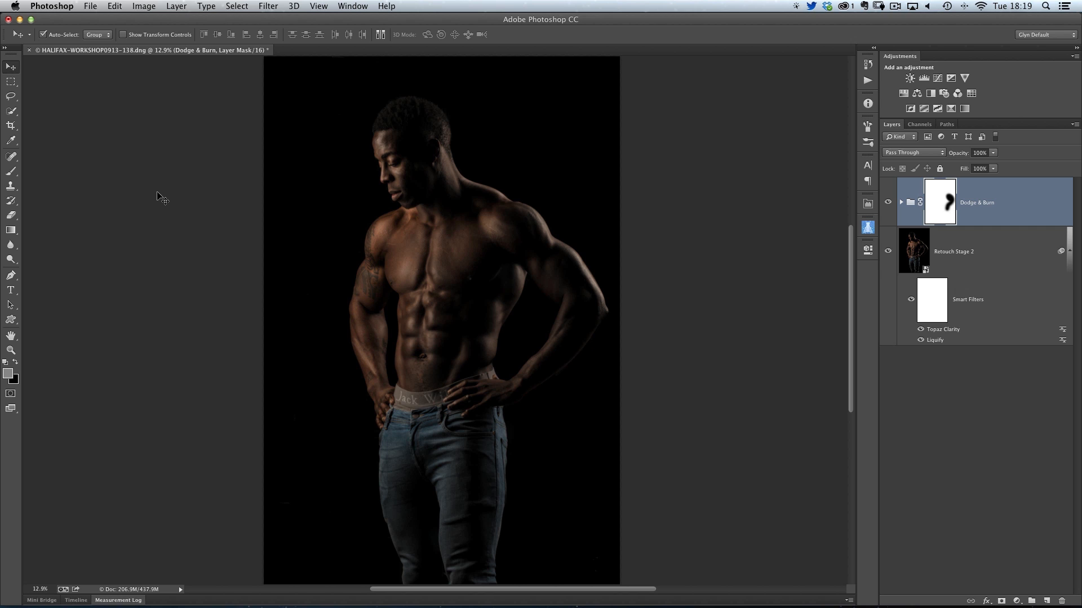
mouse_move(229, 203)
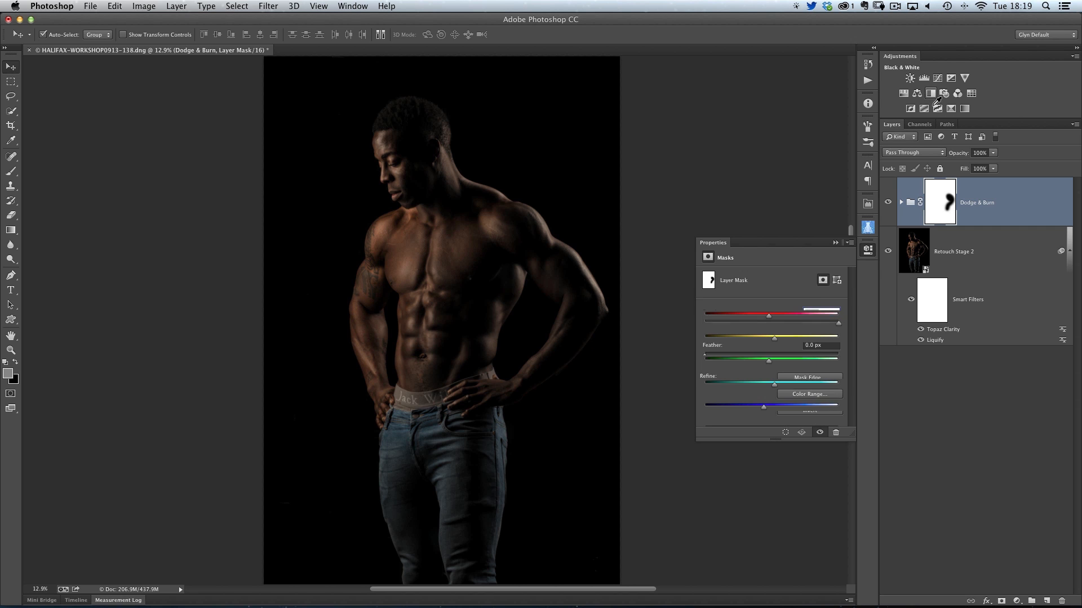
Try a Black & White adjustment layer, nudge the reds, then discard it and browse the Filter menu.
click(911, 78)
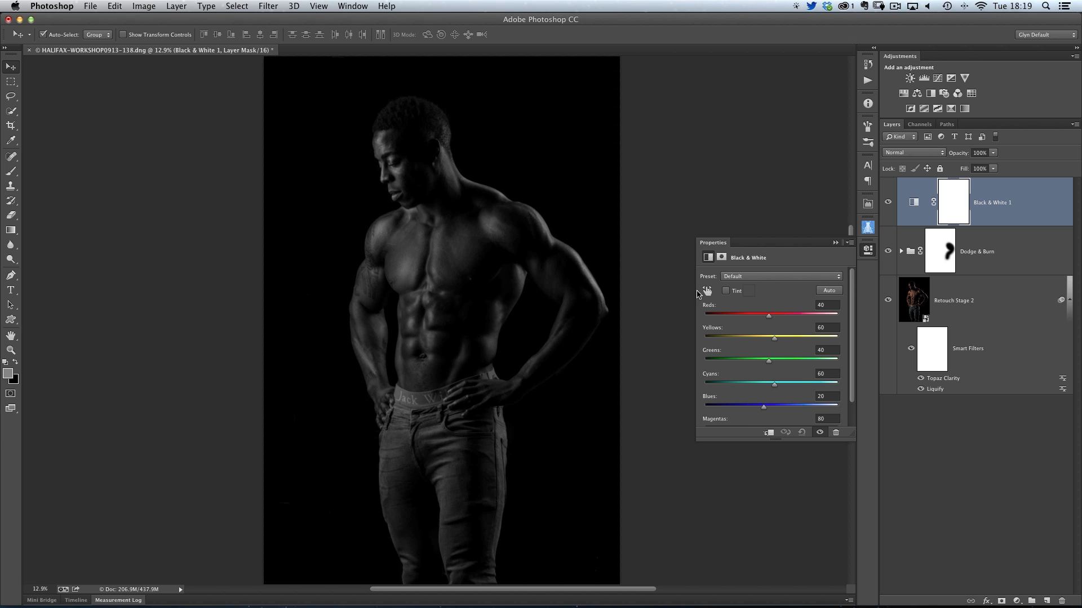
drag(770, 315, 793, 315)
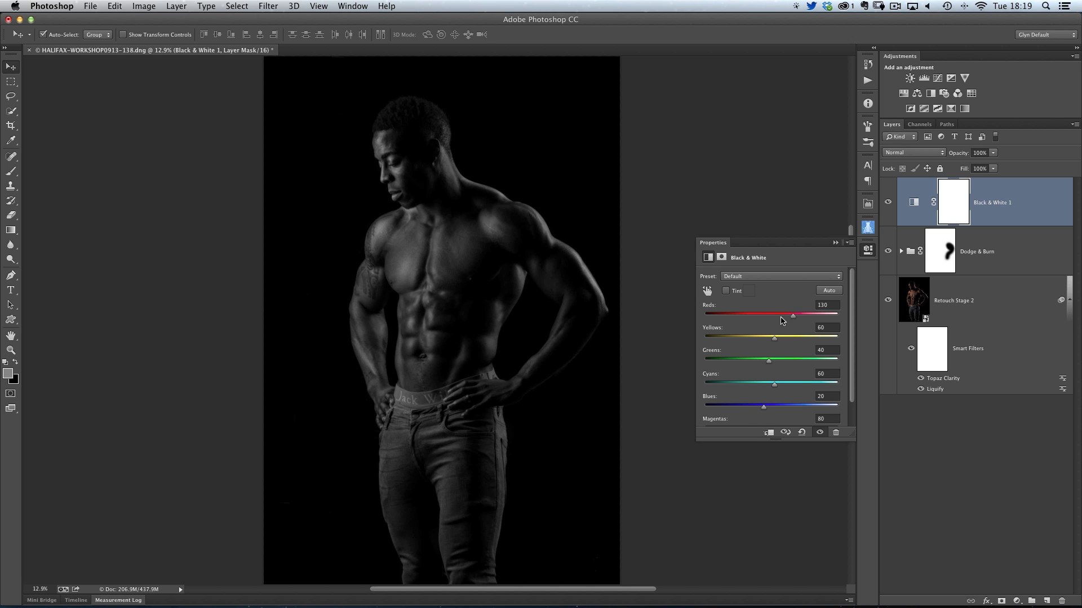
drag(792, 315, 734, 315)
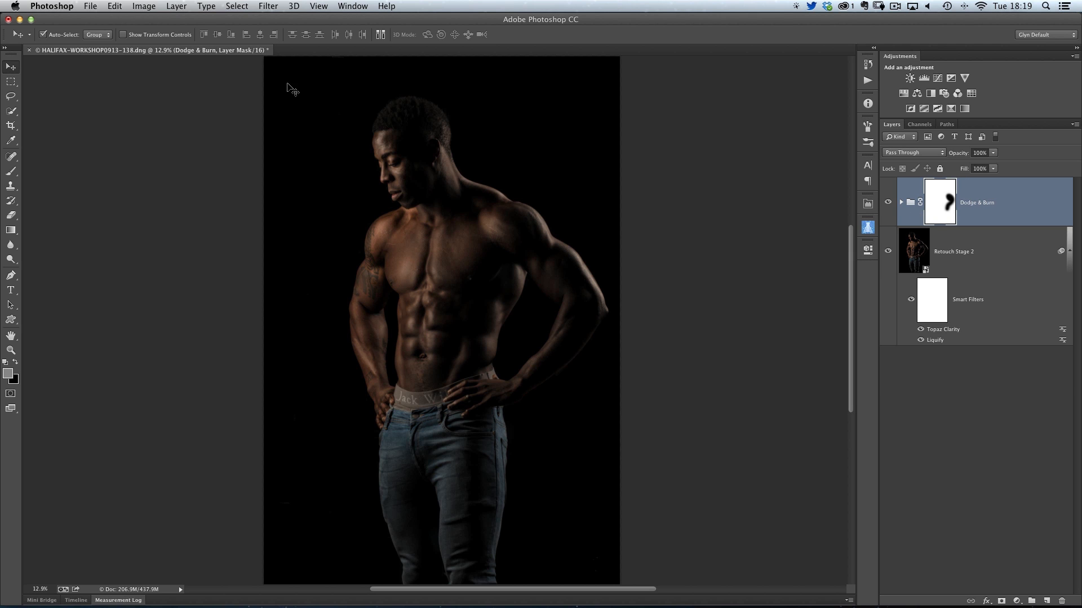
click(268, 7)
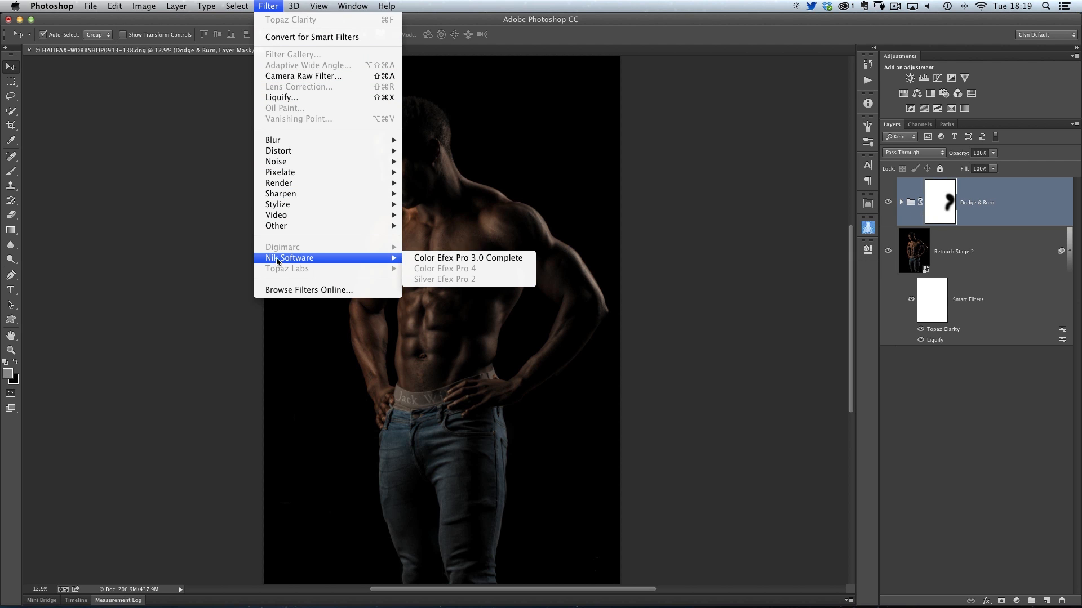
mouse_move(444, 283)
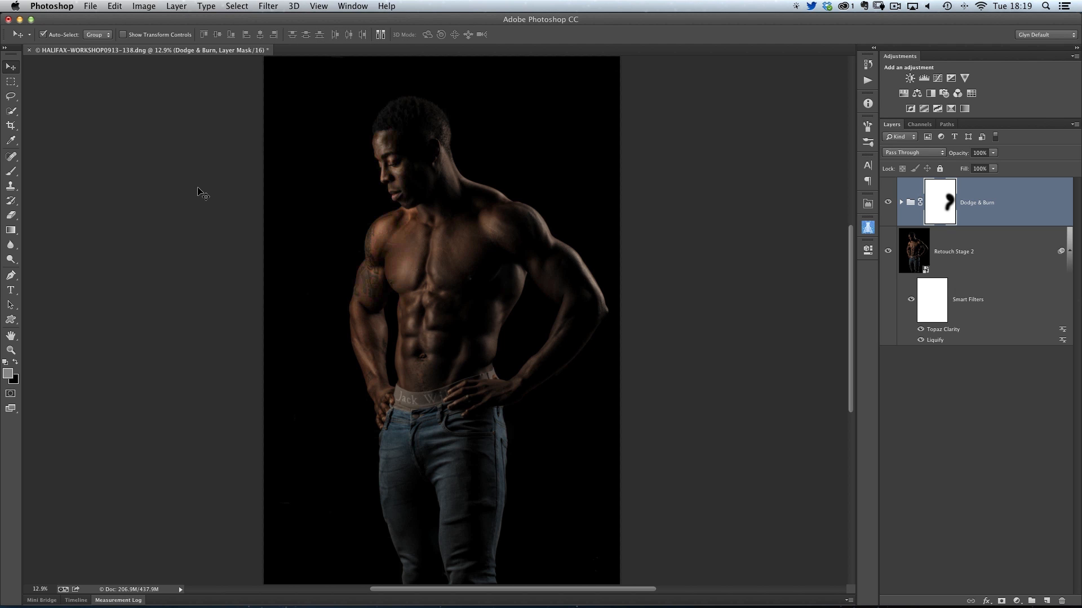
mouse_move(207, 186)
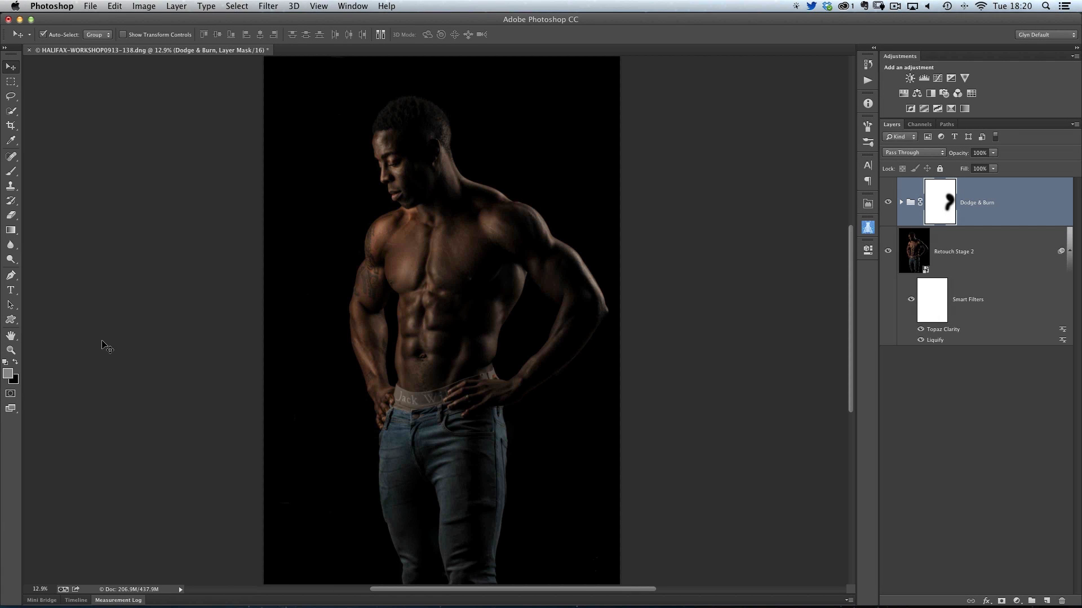
mouse_move(143, 351)
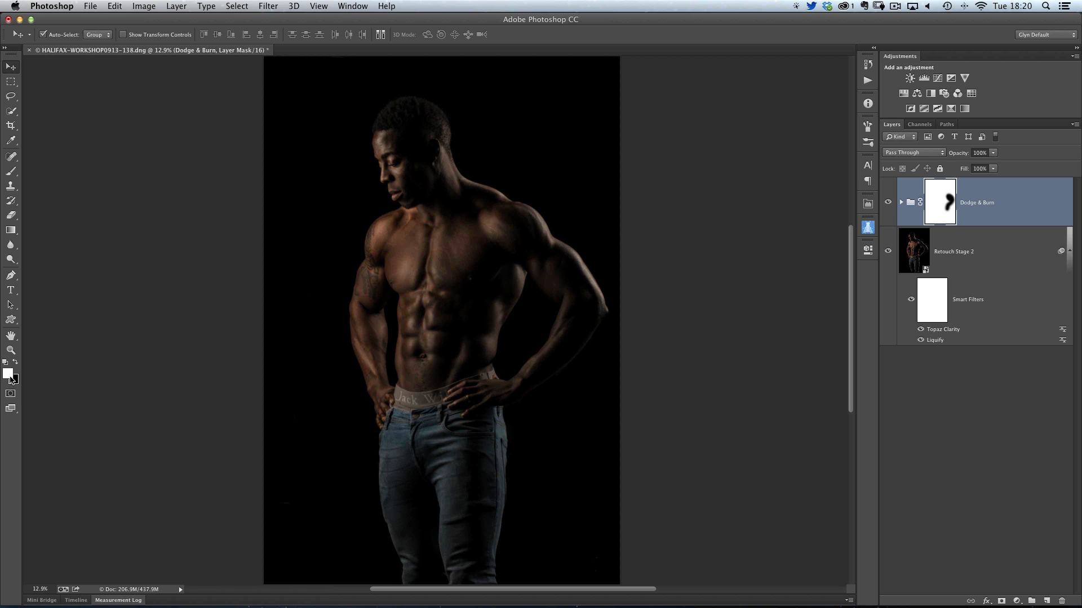
mouse_move(20, 388)
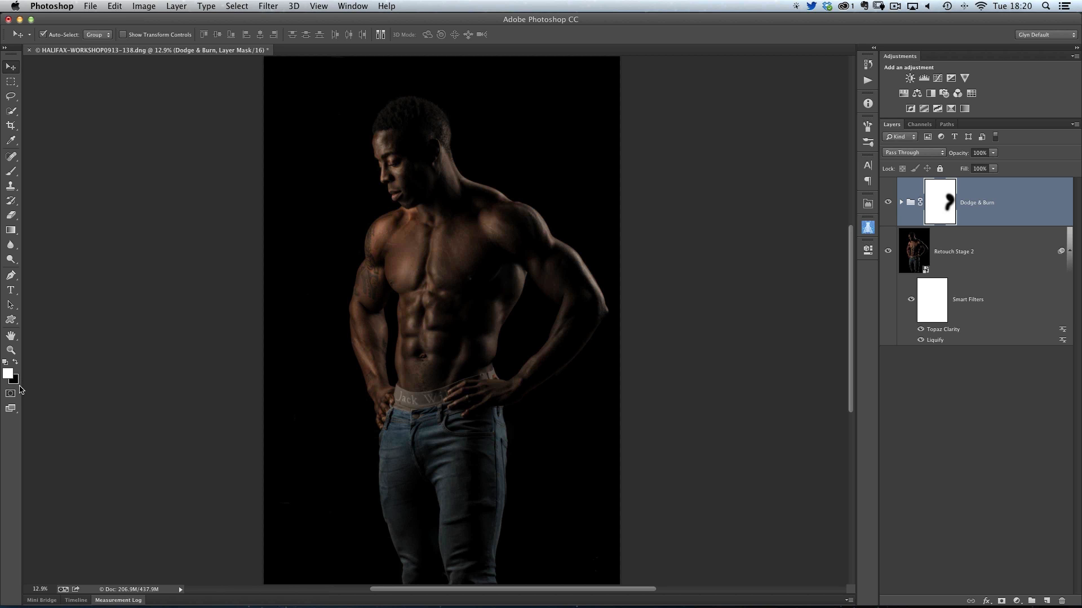
mouse_move(17, 365)
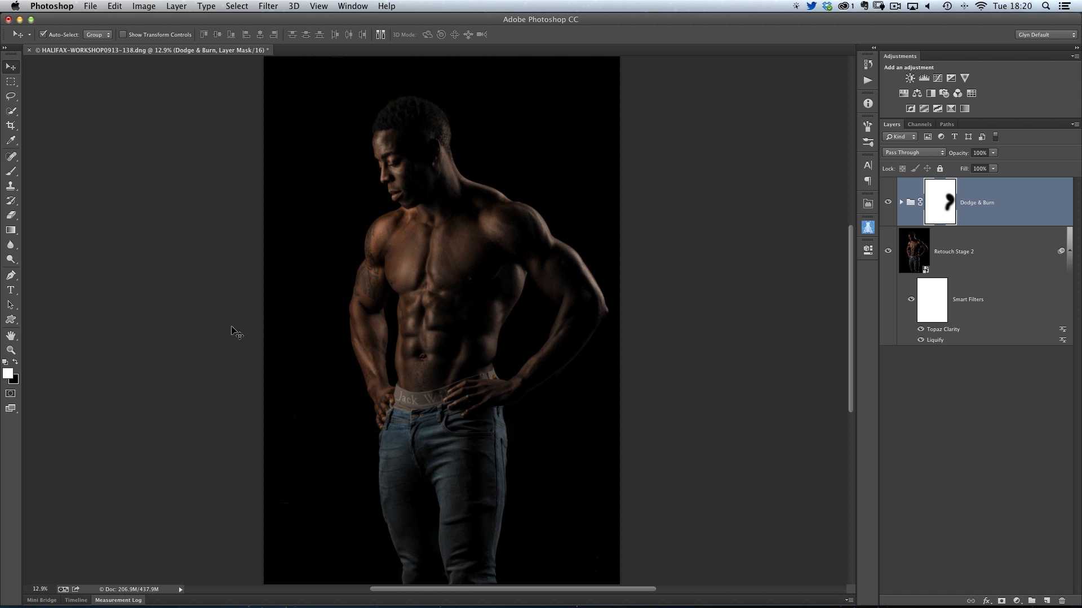
mouse_move(926, 104)
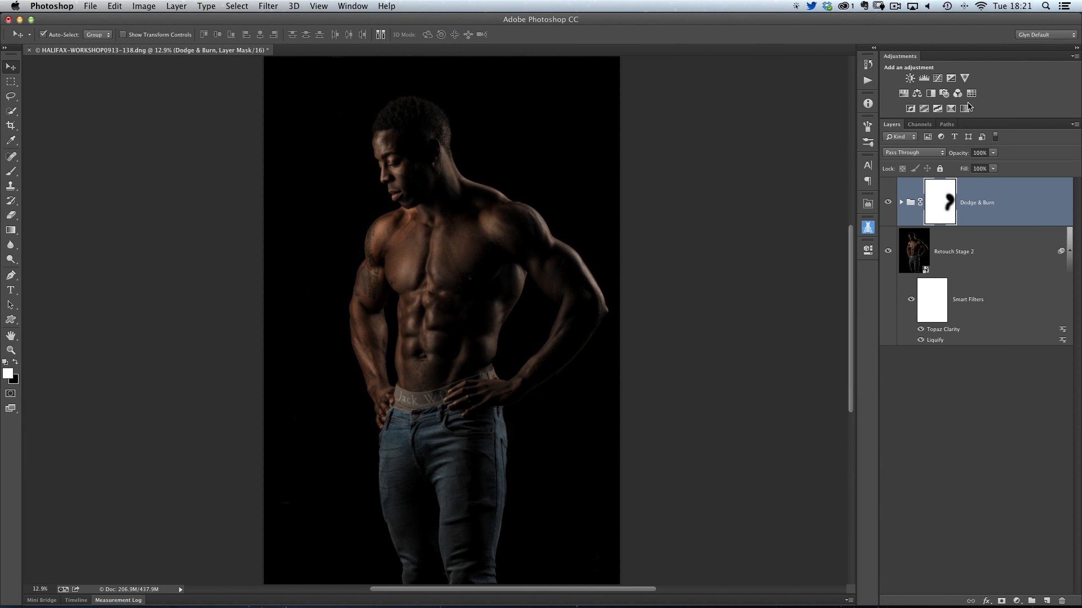
Add a Gradient Map adjustment layer, giving a pale white-to-black negative look.
click(930, 78)
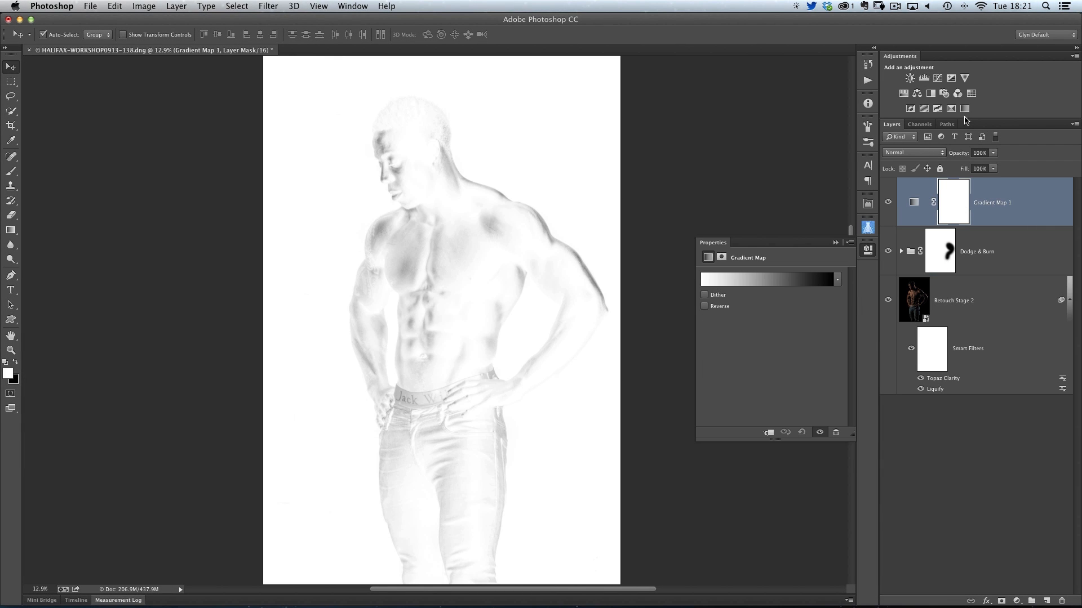
mouse_move(423, 303)
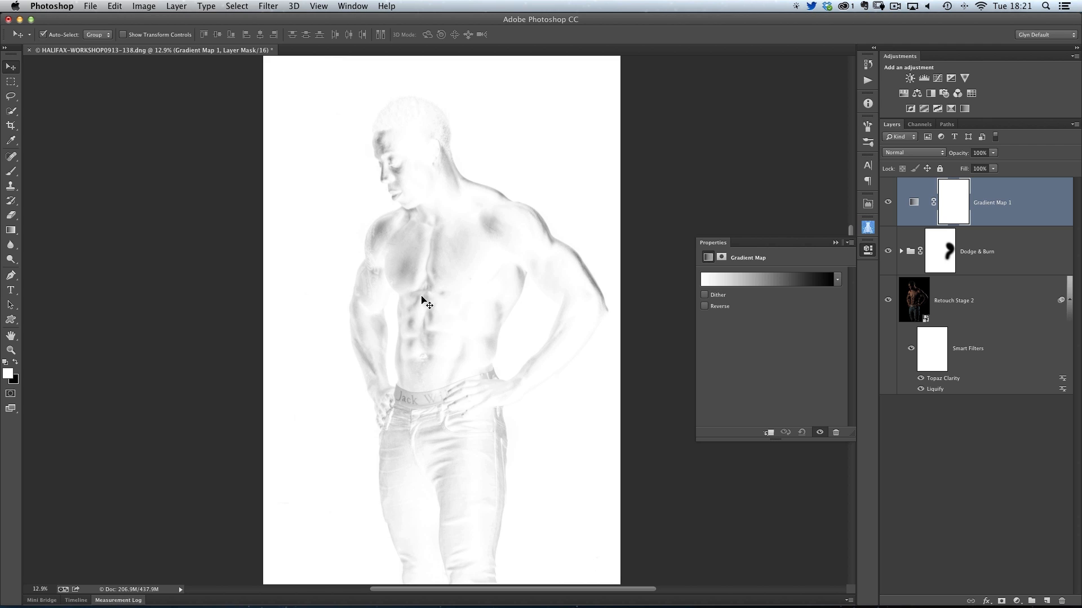
mouse_move(436, 300)
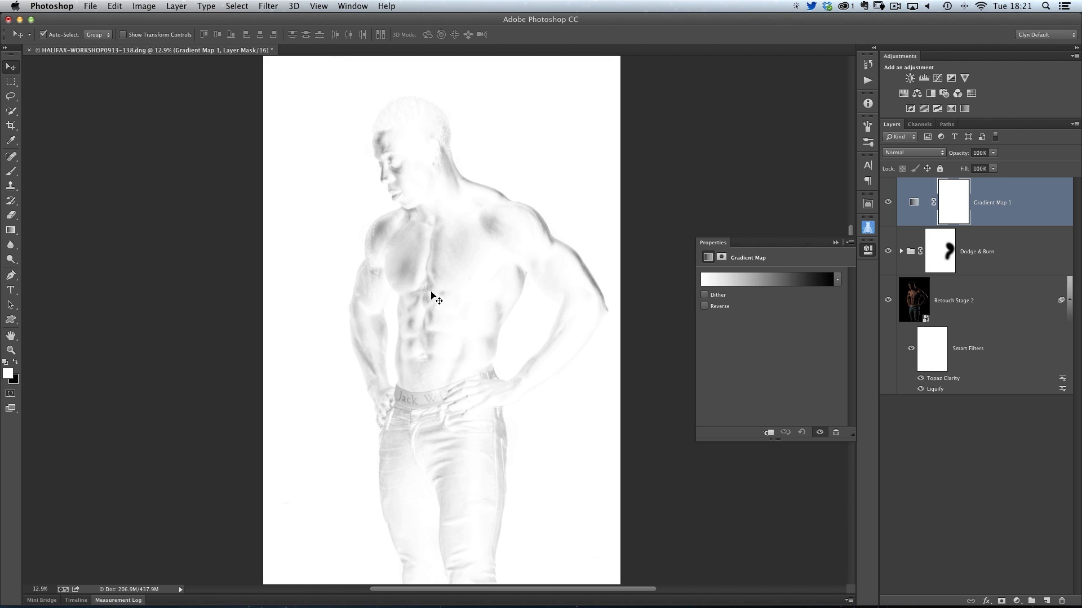
mouse_move(657, 265)
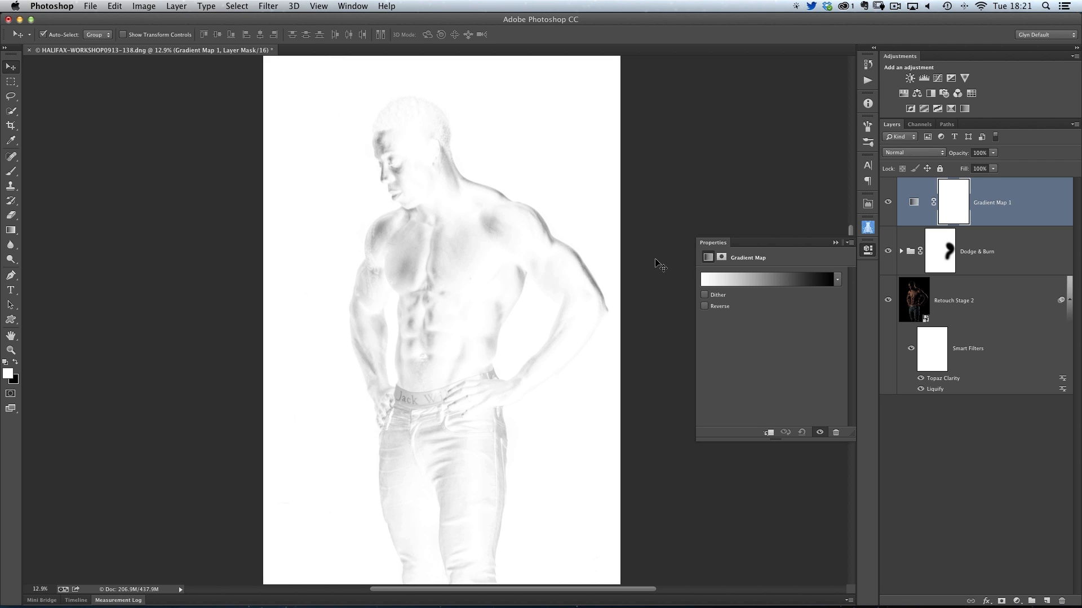
mouse_move(714, 315)
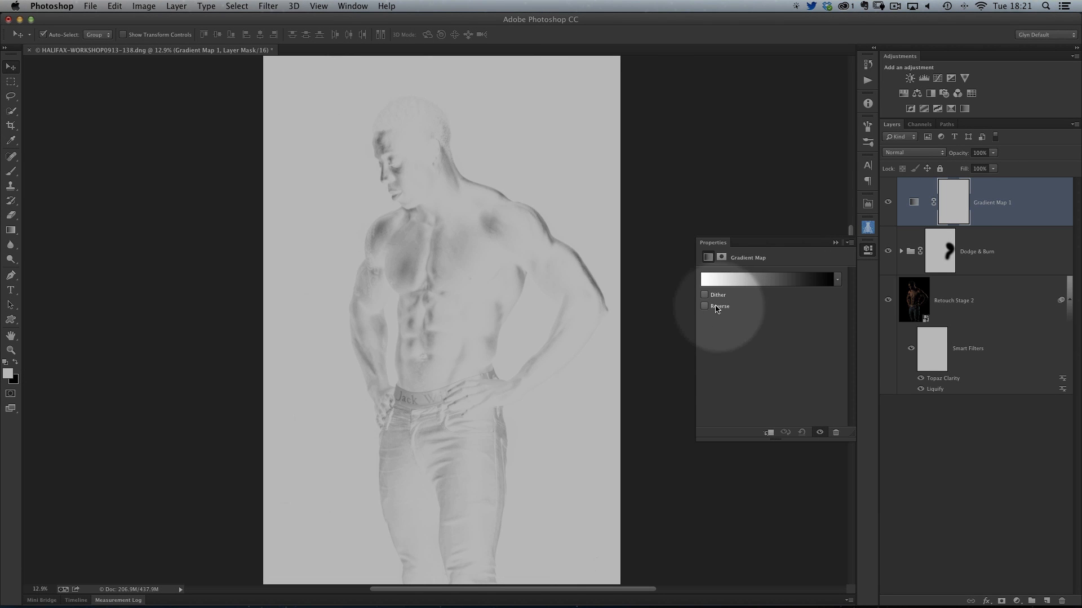
Enable Reverse on the Gradient Map so shadows map to black.
click(704, 307)
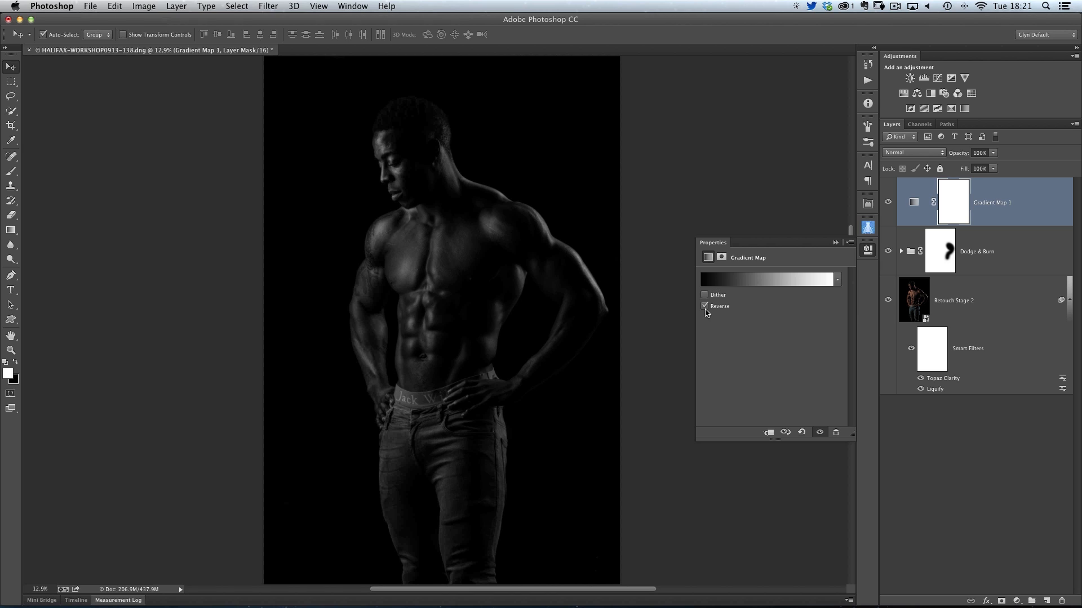
mouse_move(444, 314)
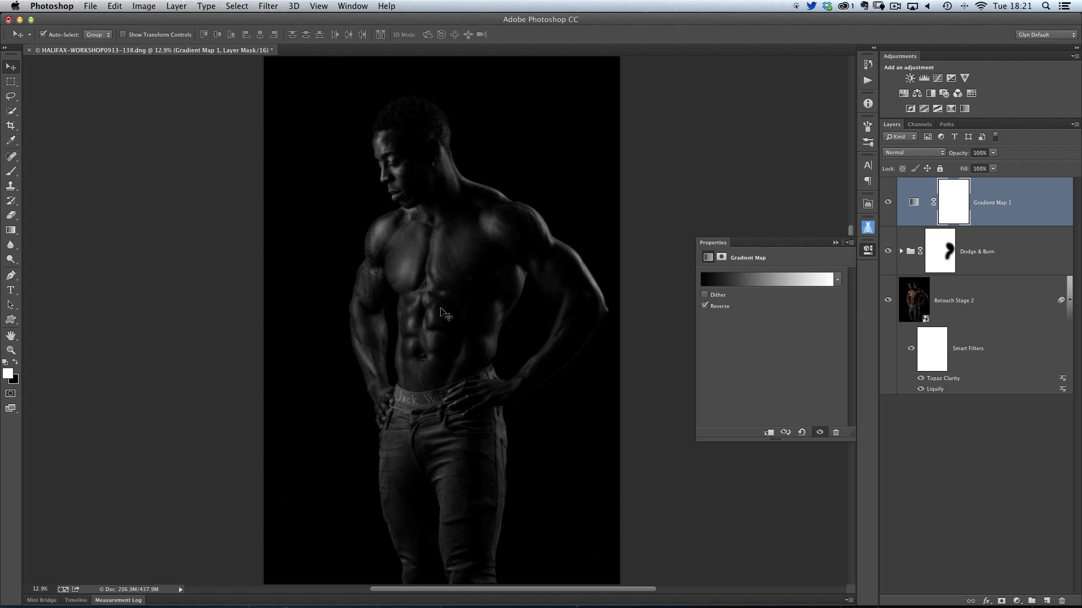
mouse_move(449, 311)
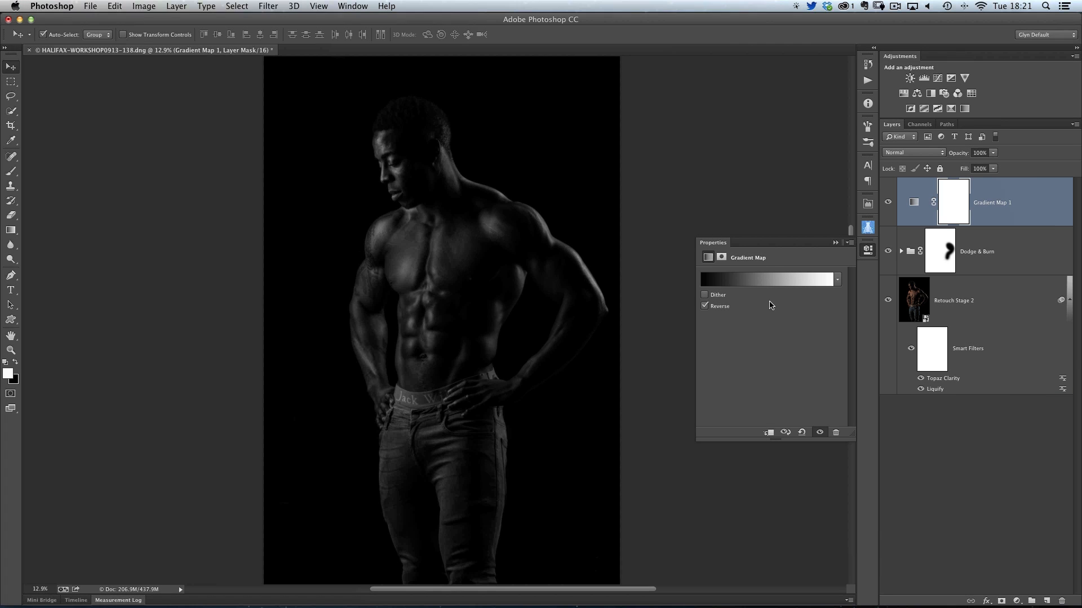
mouse_move(770, 281)
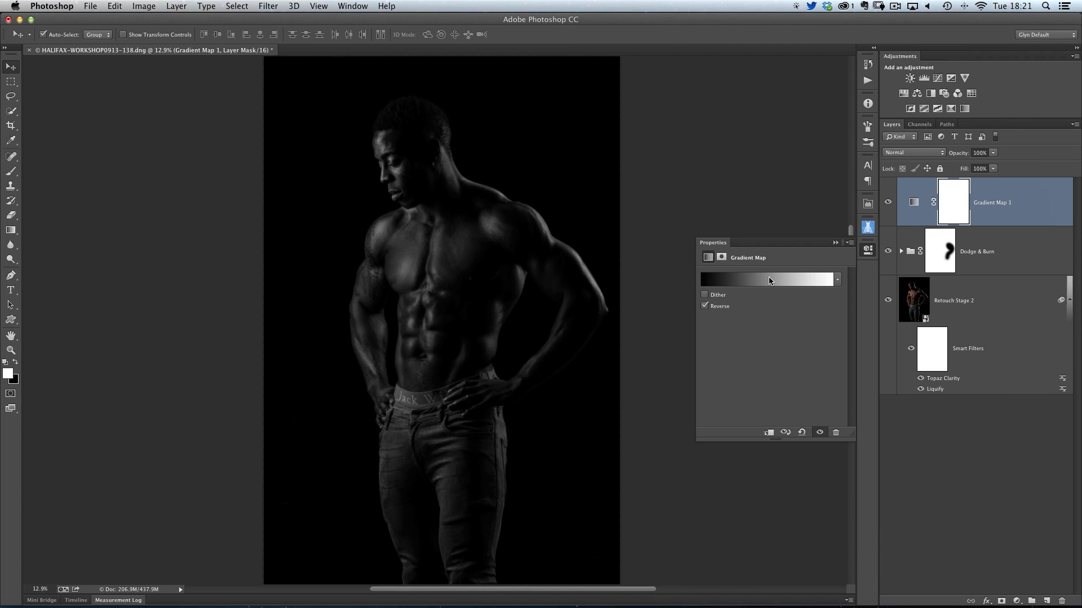
In the Gradient Editor, lower the custom gradient's Smoothness to about 15%.
click(764, 279)
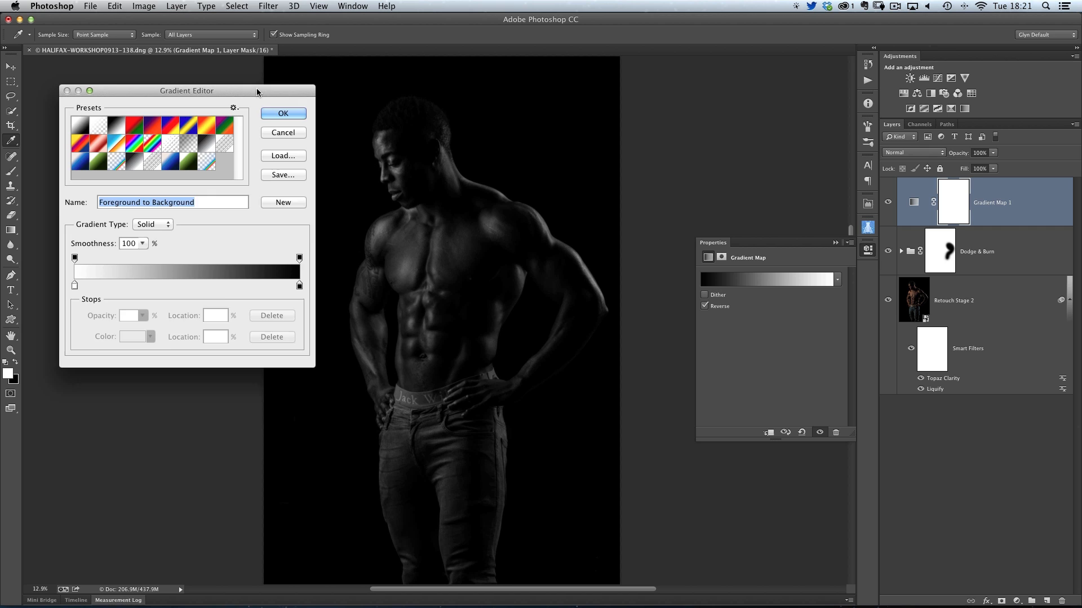
drag(186, 90, 186, 151)
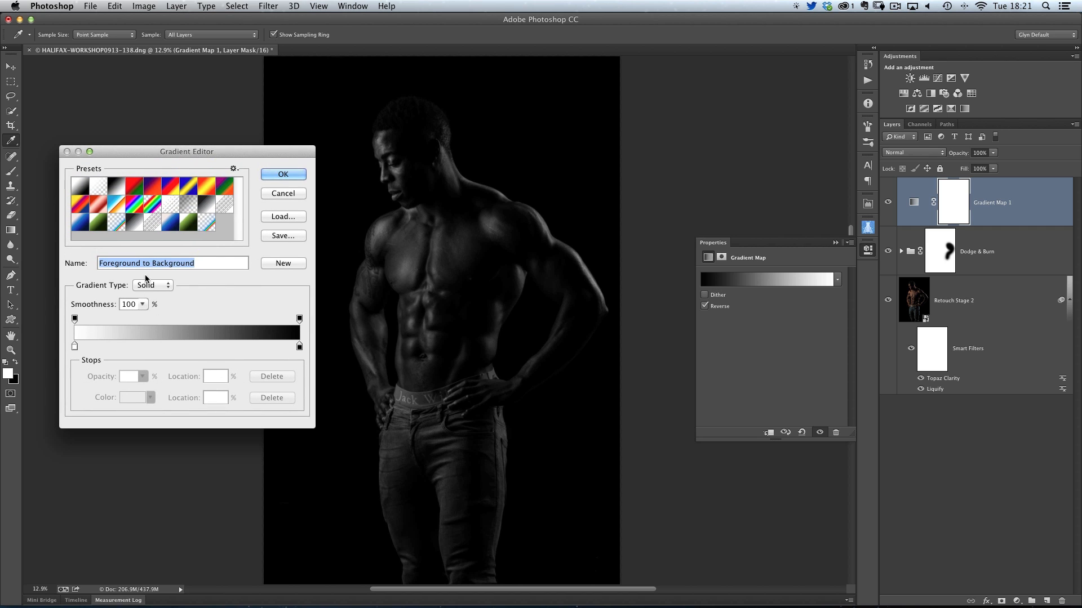
mouse_move(88, 293)
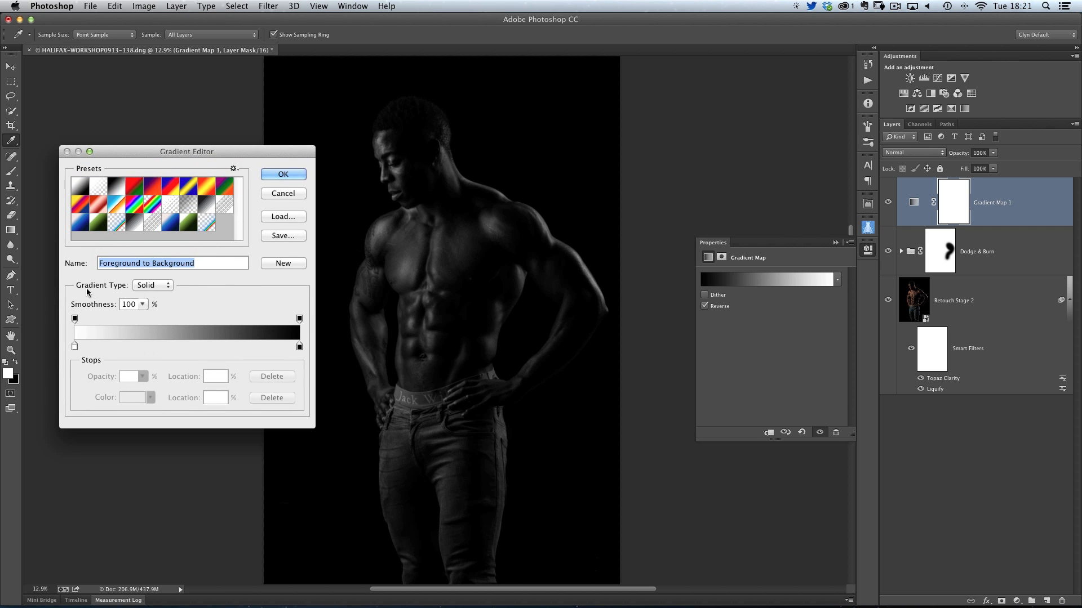
mouse_move(147, 347)
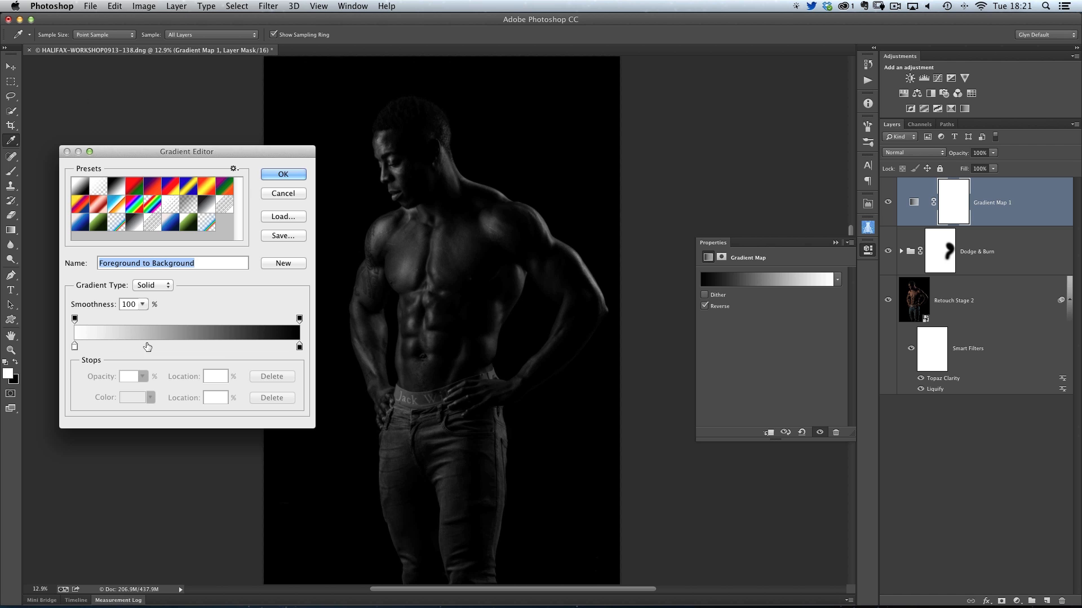
mouse_move(97, 324)
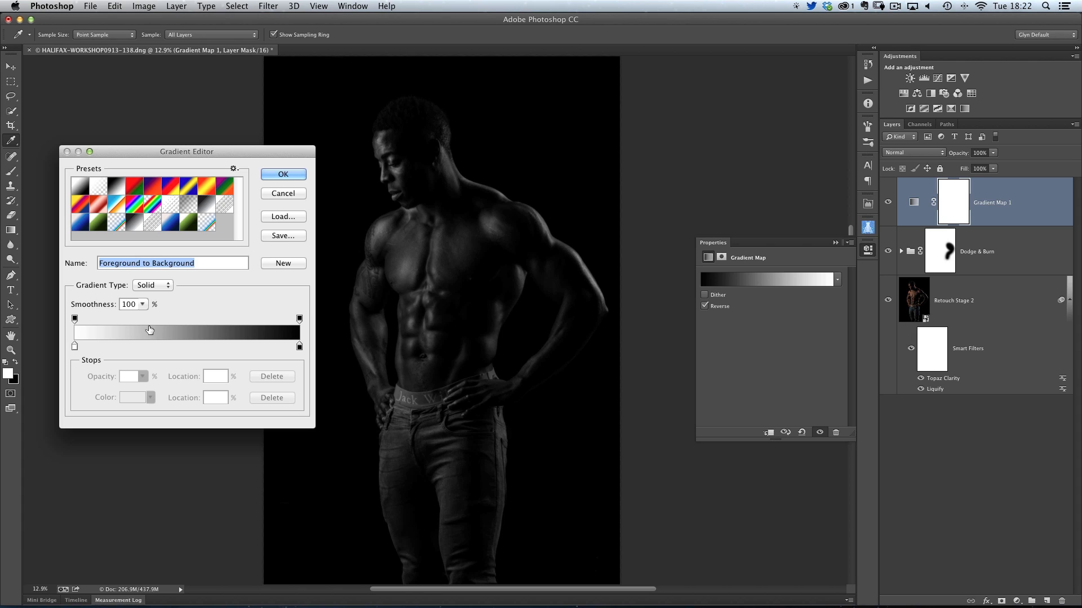
mouse_move(145, 325)
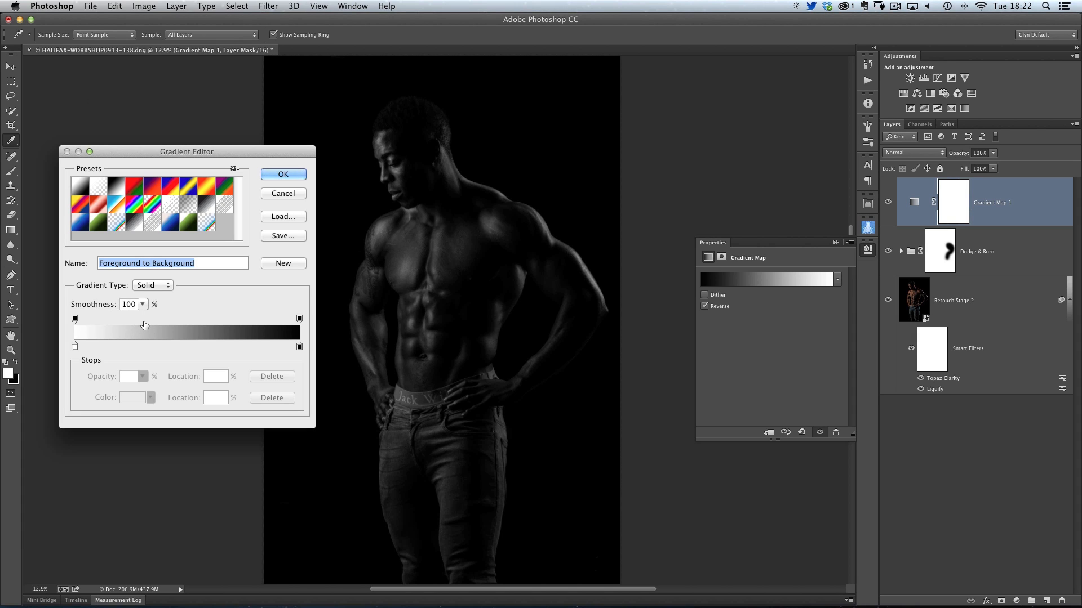
mouse_move(146, 325)
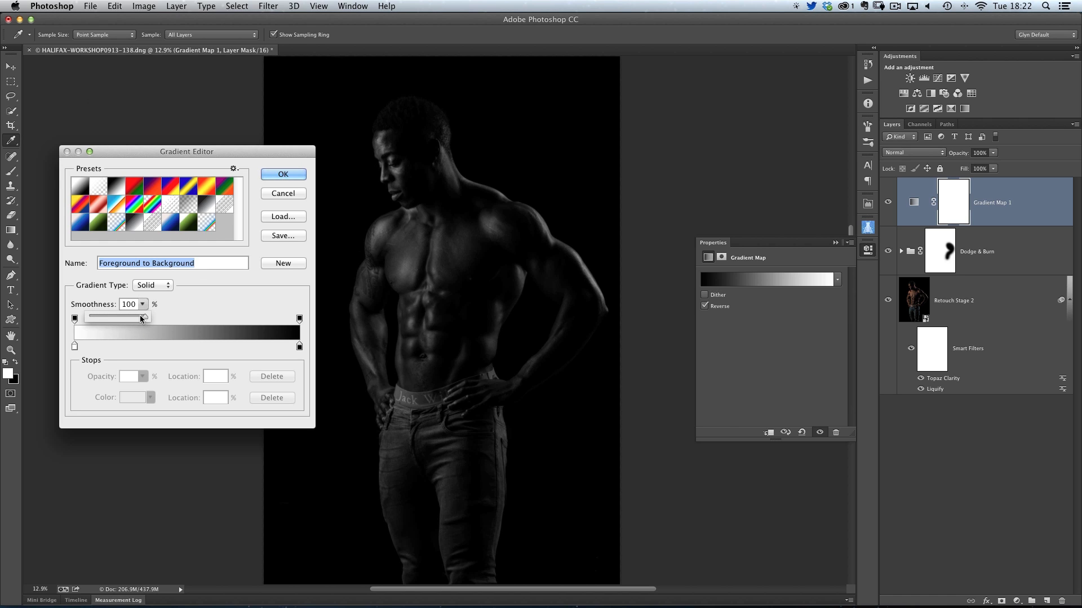
drag(143, 318, 127, 317)
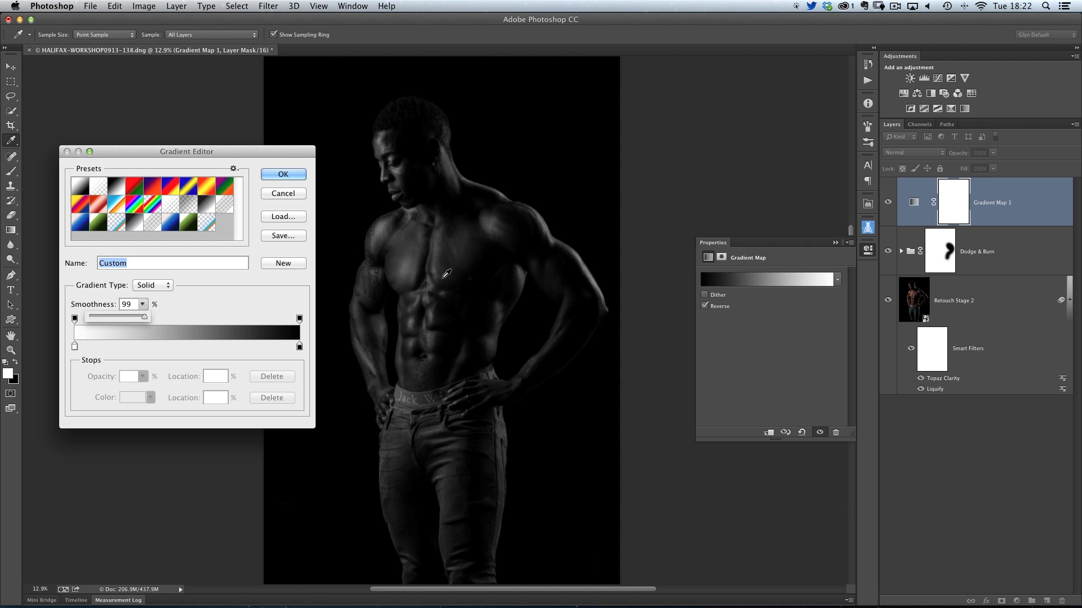
drag(146, 315, 134, 315)
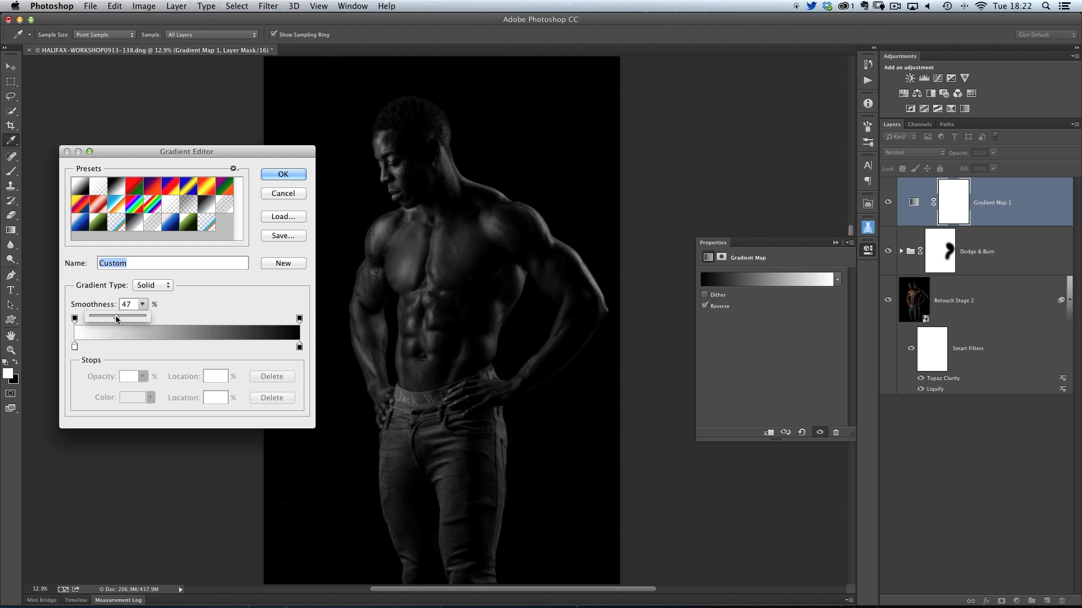
drag(117, 318, 100, 318)
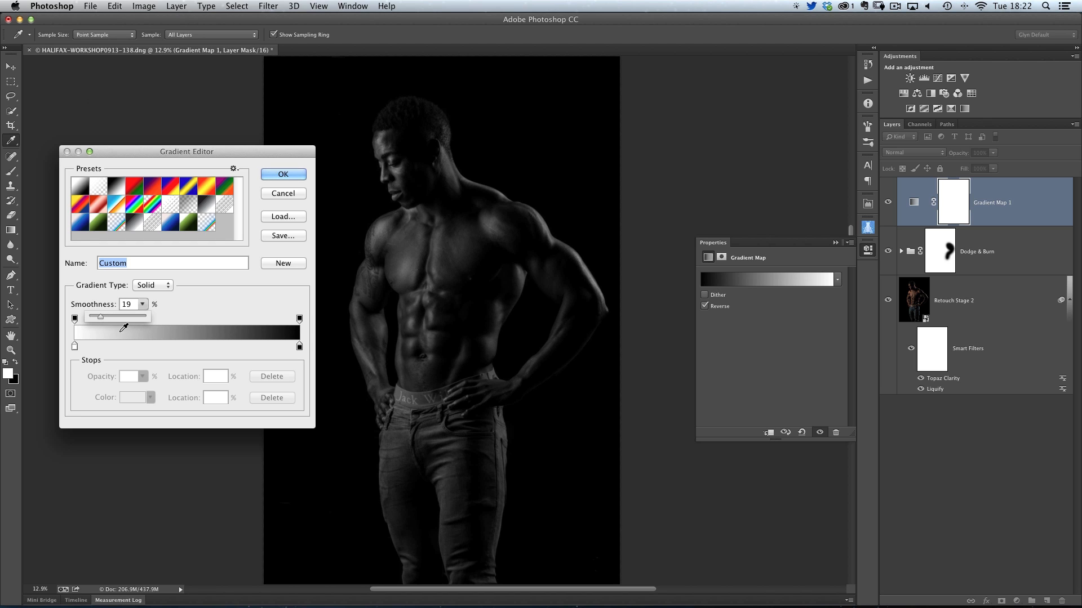
drag(100, 317, 97, 317)
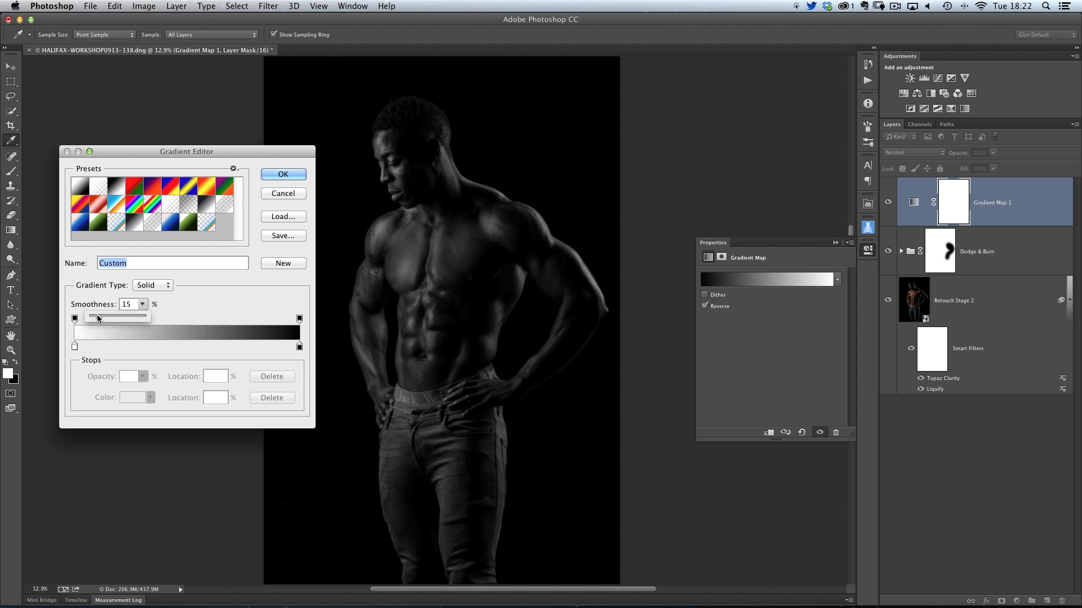
drag(97, 316, 105, 317)
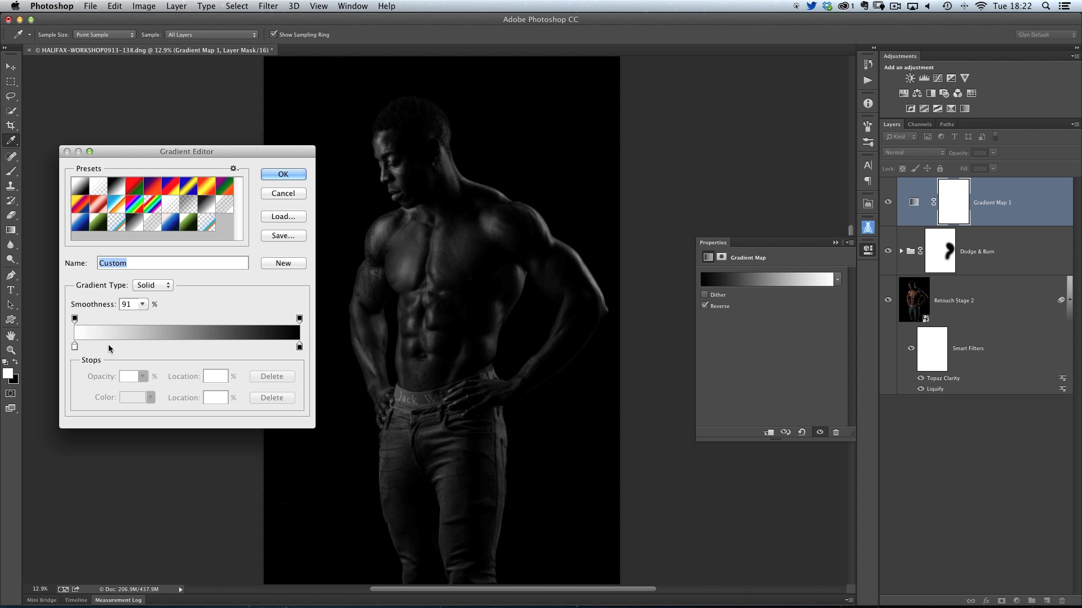
mouse_move(128, 350)
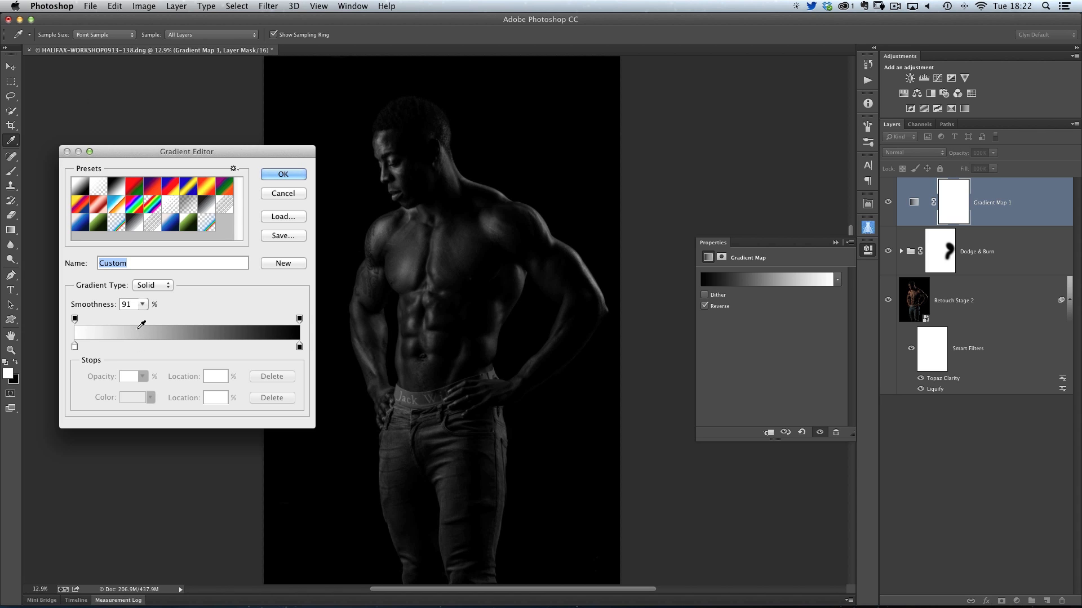
mouse_move(293, 350)
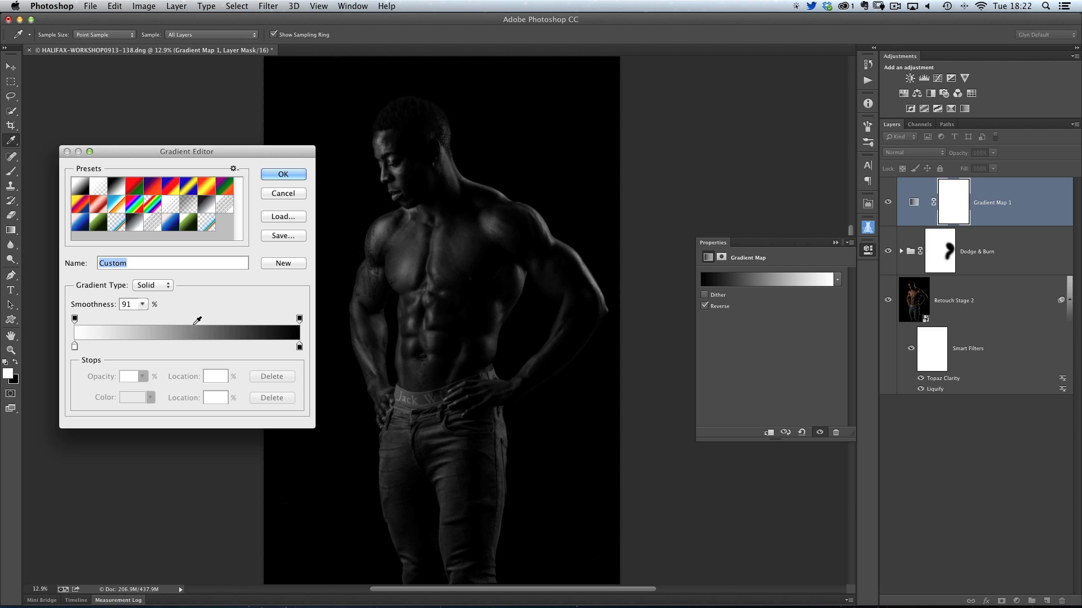
mouse_move(131, 335)
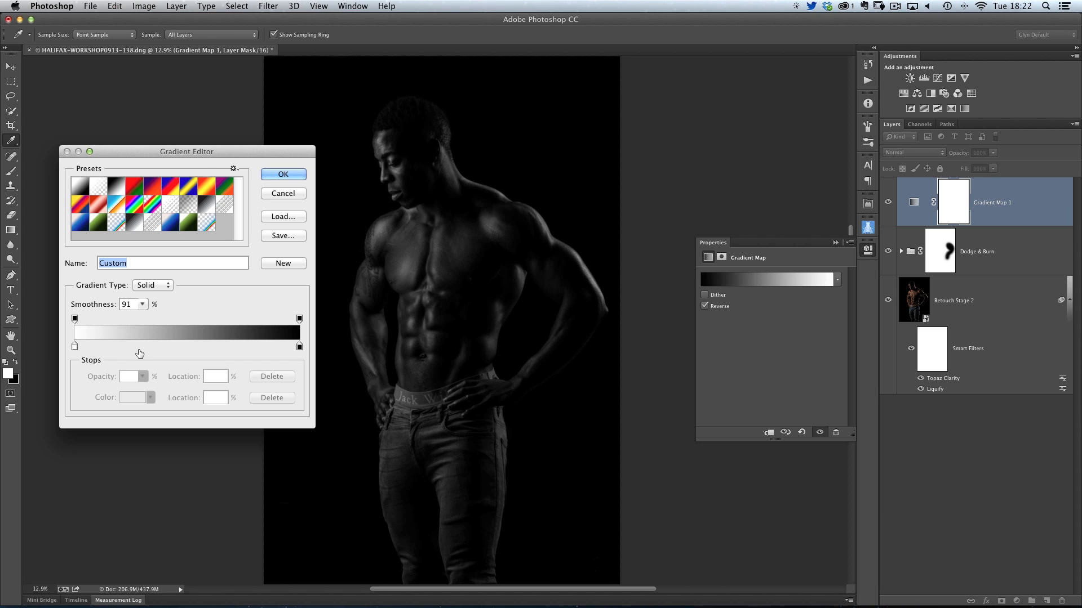
mouse_move(138, 348)
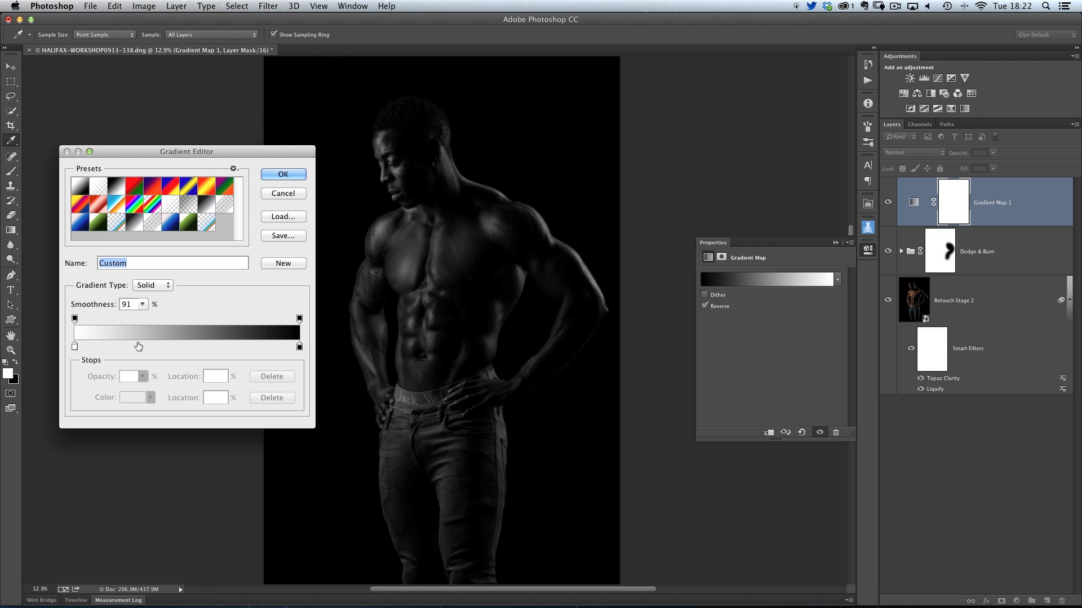
mouse_move(137, 345)
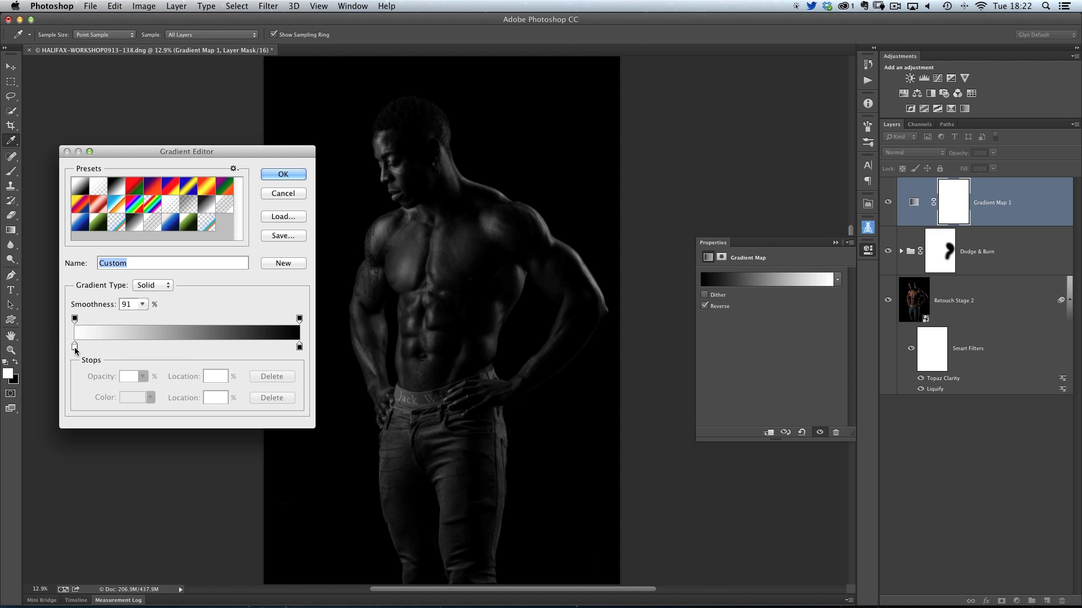
Drag the white colour stop inward along the gradient bar.
click(75, 346)
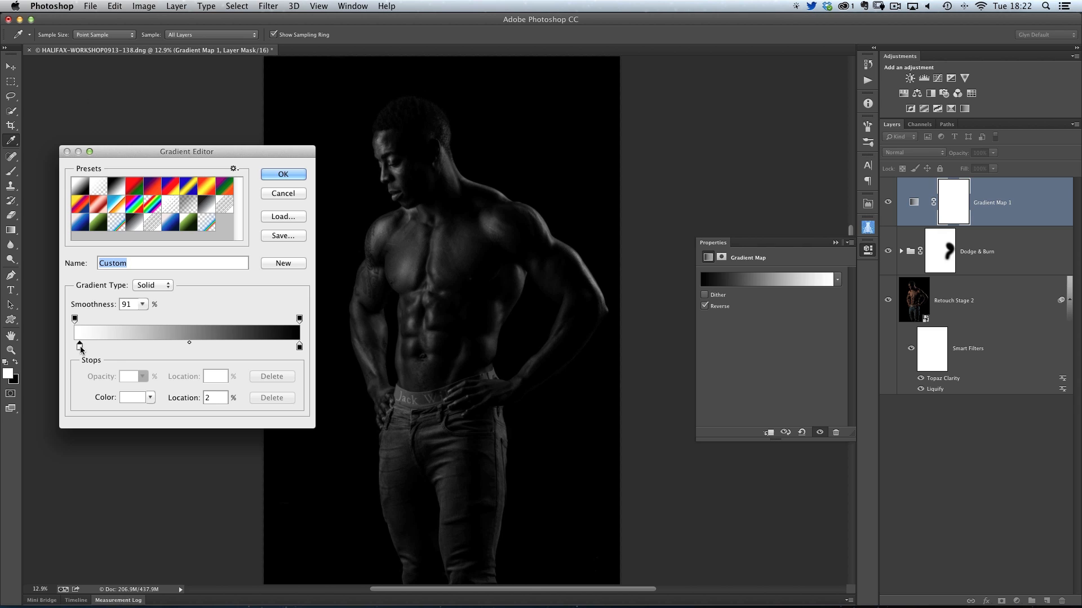
drag(78, 346, 94, 346)
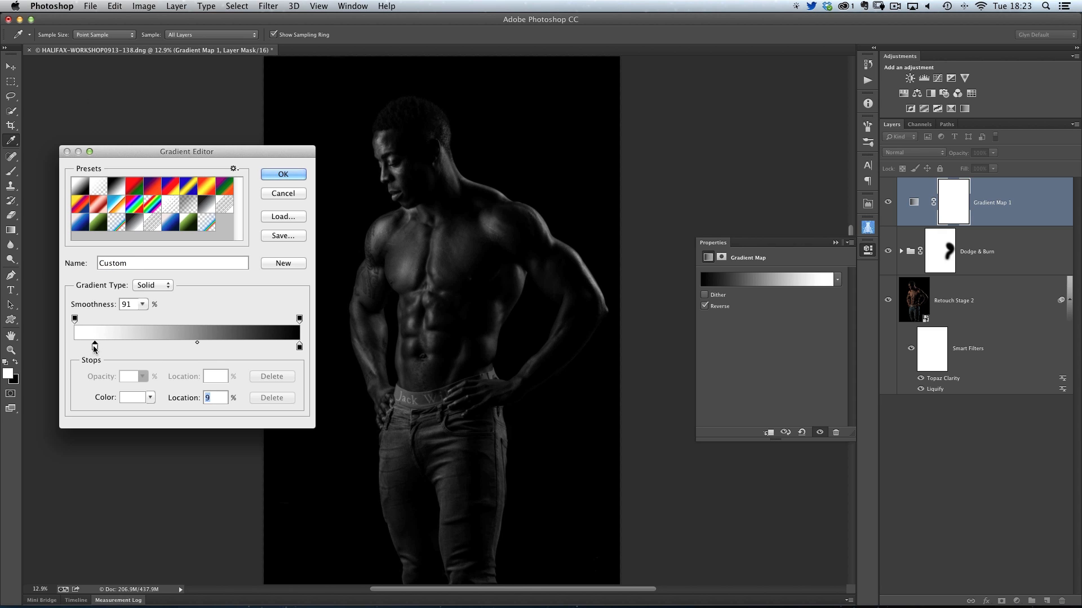
drag(95, 347, 110, 347)
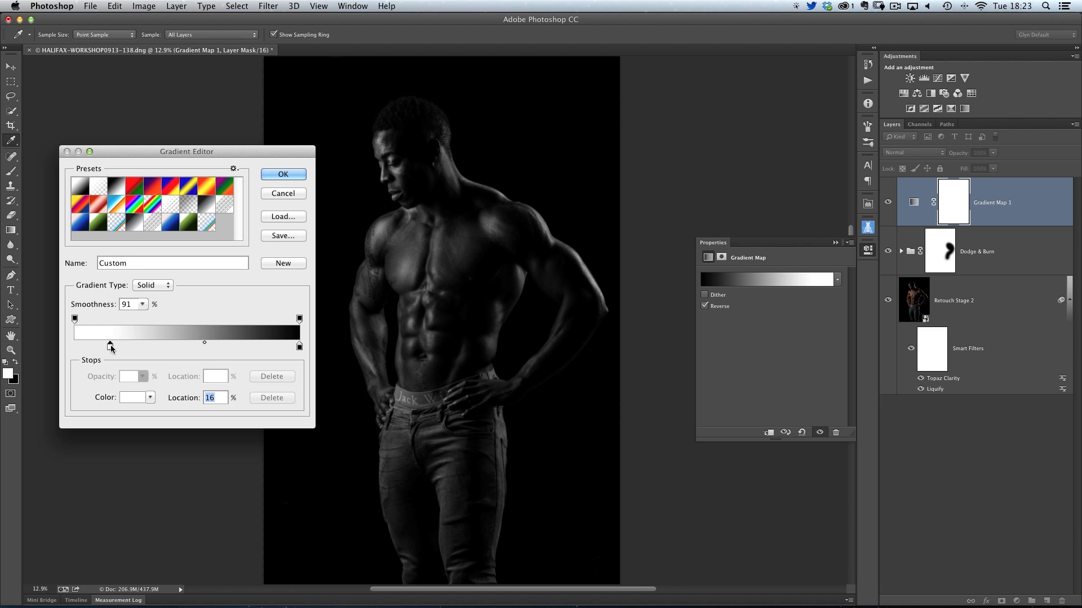
drag(108, 346, 123, 346)
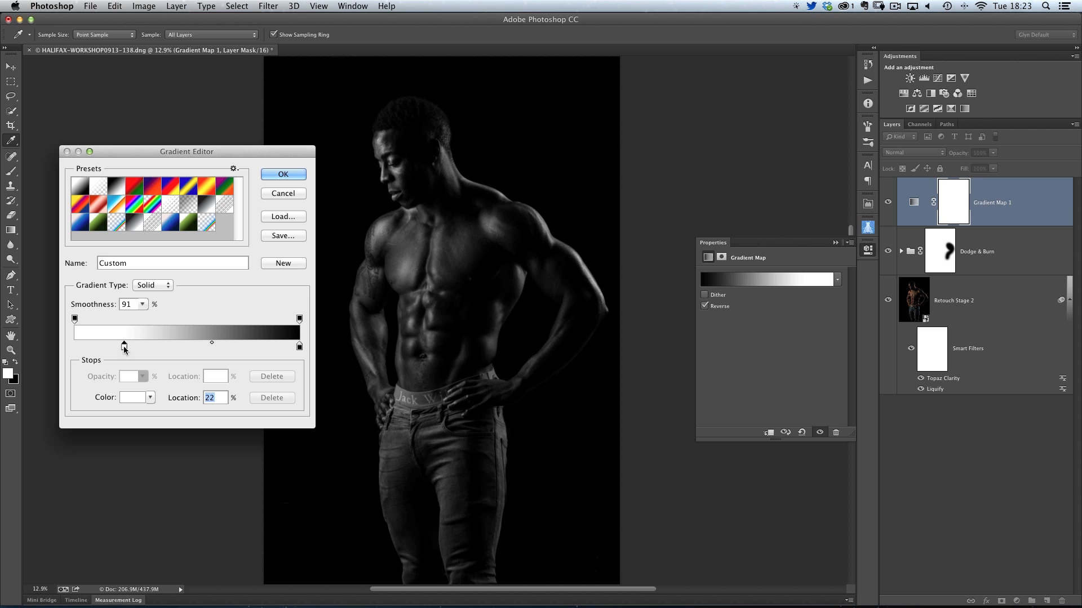
drag(124, 346, 136, 346)
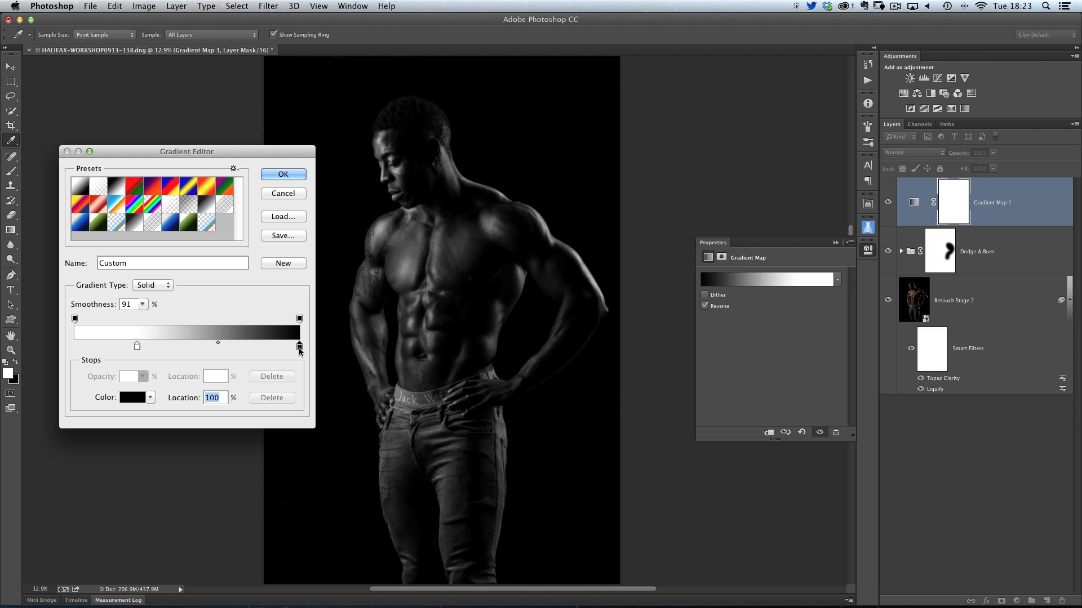
Move the black colour stop to location 93%.
drag(299, 346, 283, 346)
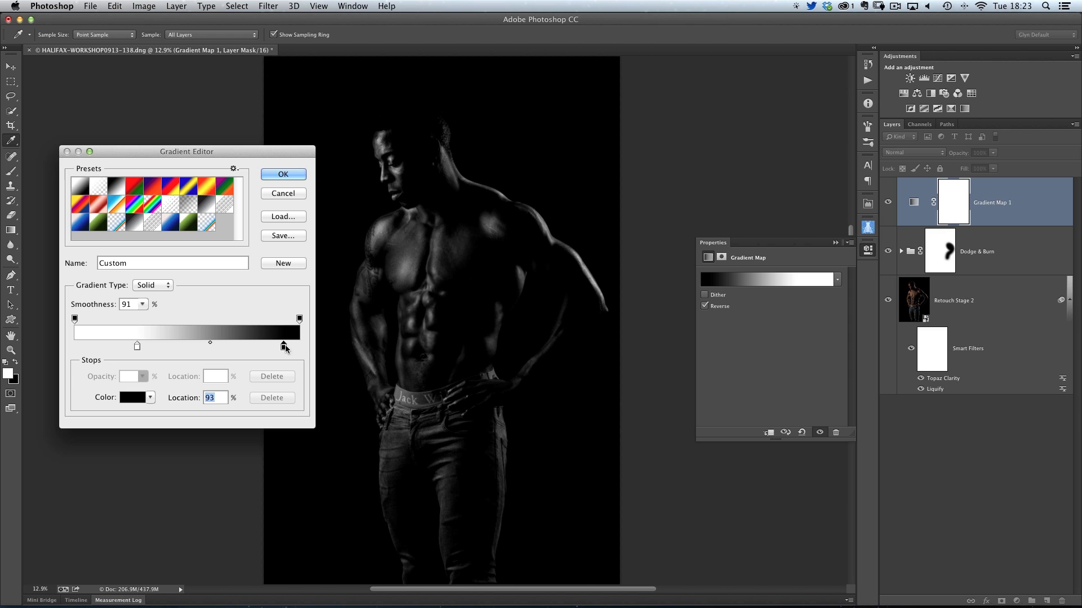
drag(283, 345, 299, 345)
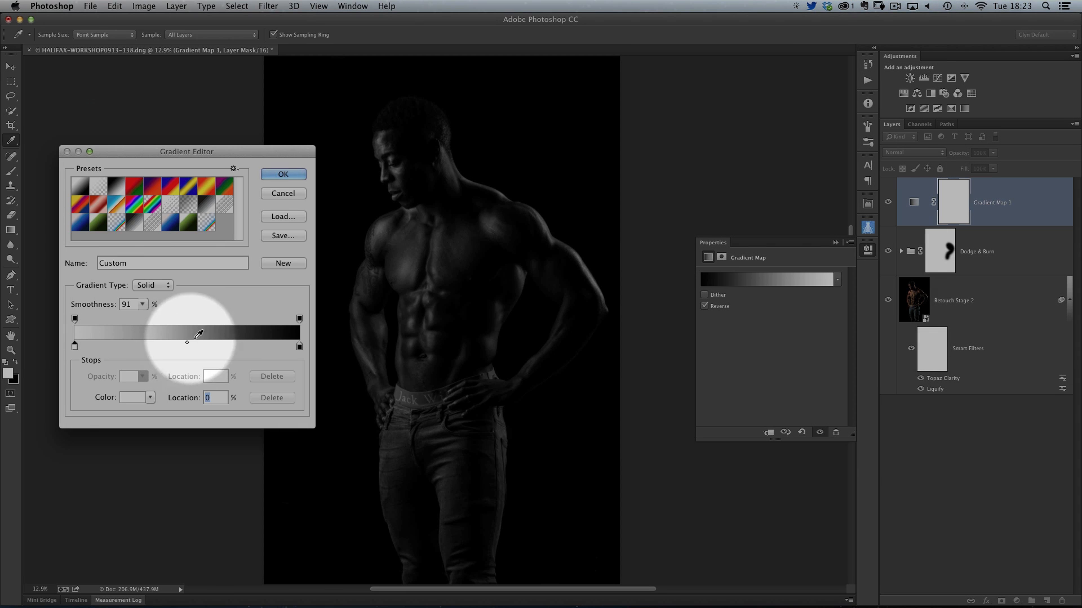
mouse_move(189, 358)
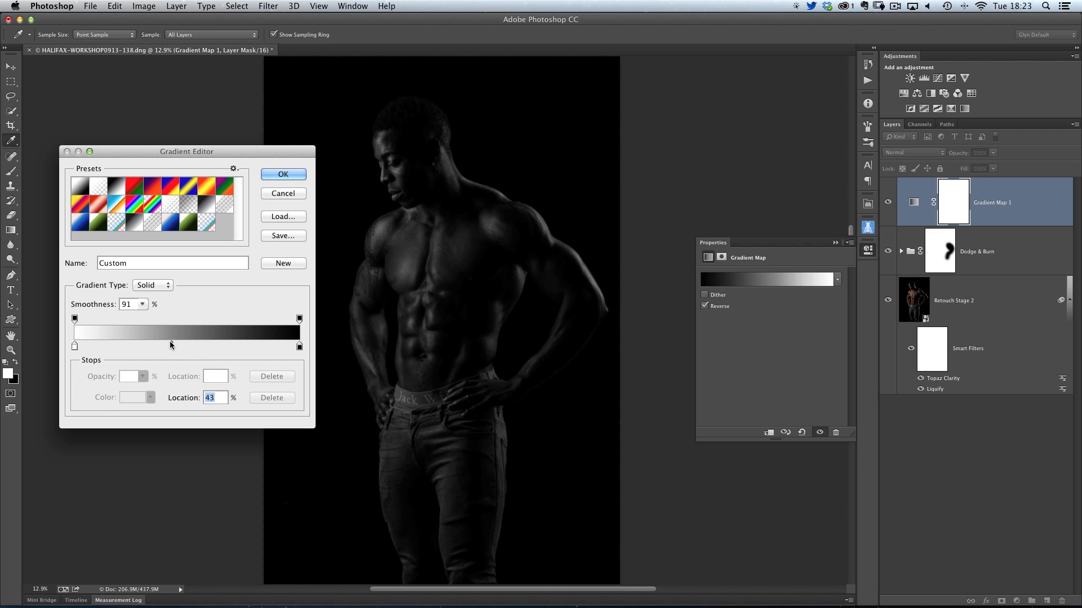
Shift the midpoint diamond to 65% and set the black stop at 94%.
drag(171, 345, 162, 344)
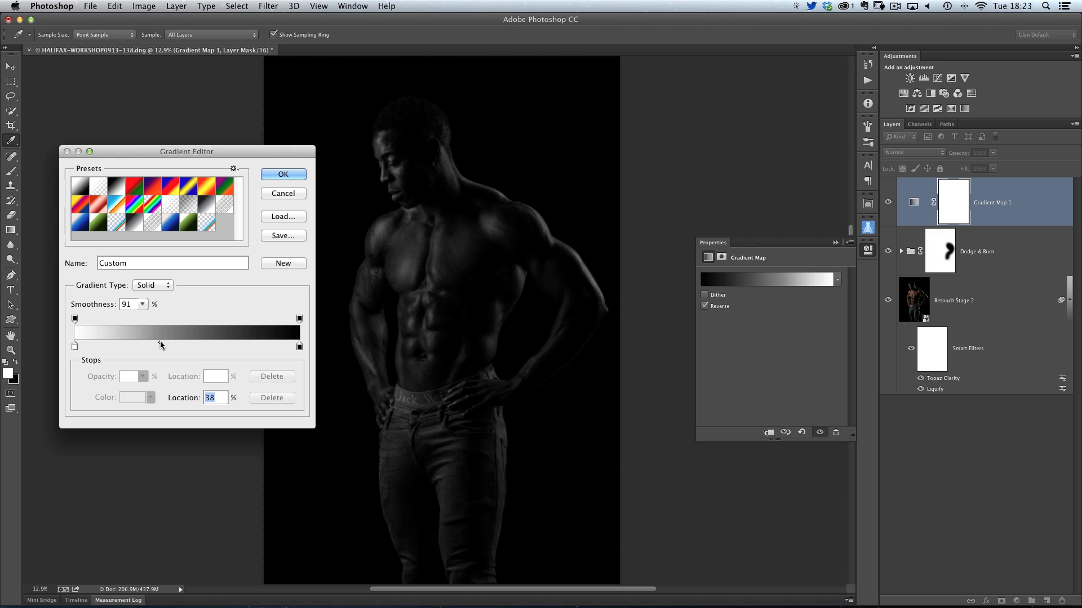
drag(161, 345, 190, 345)
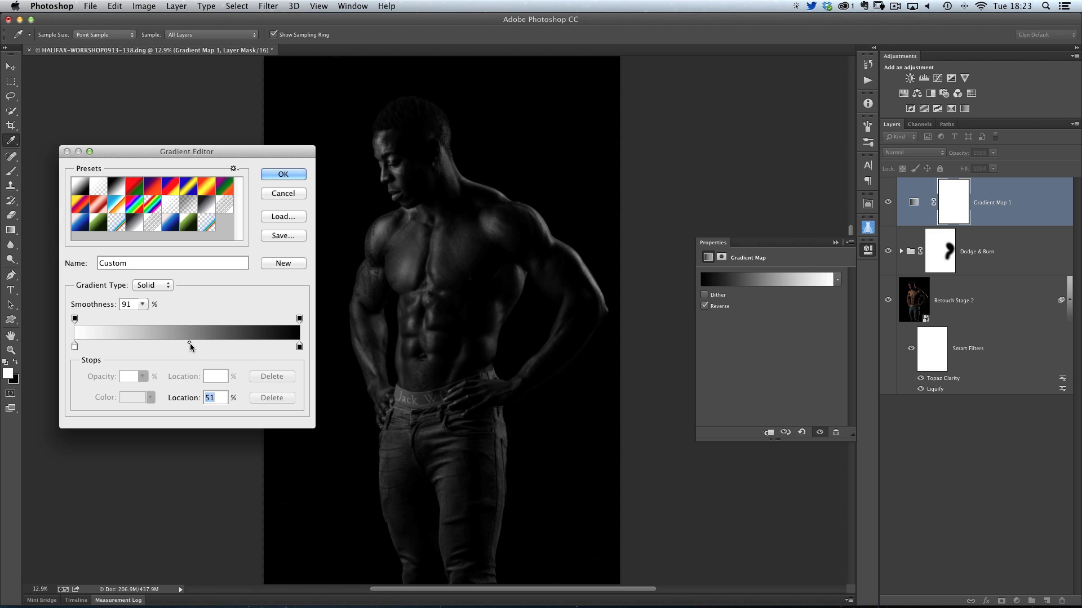
drag(192, 346, 200, 346)
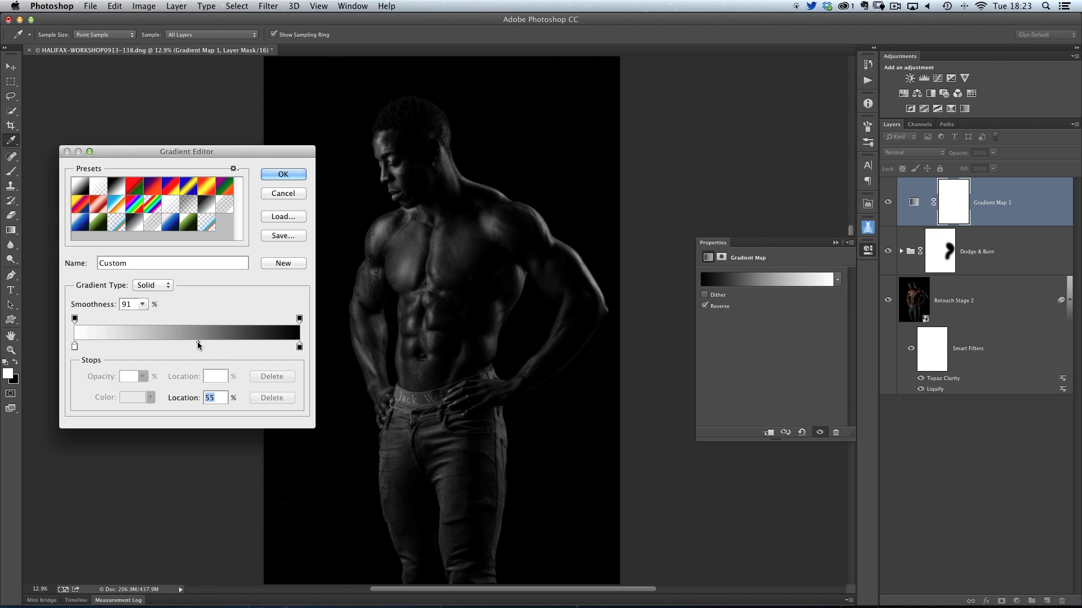
drag(197, 346, 214, 345)
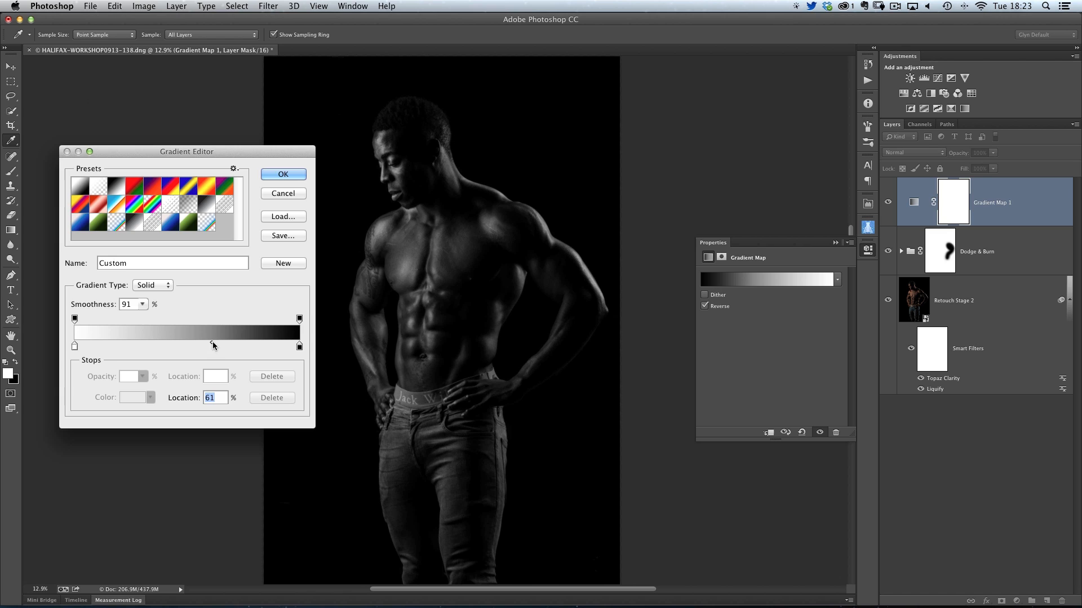
drag(212, 344, 221, 344)
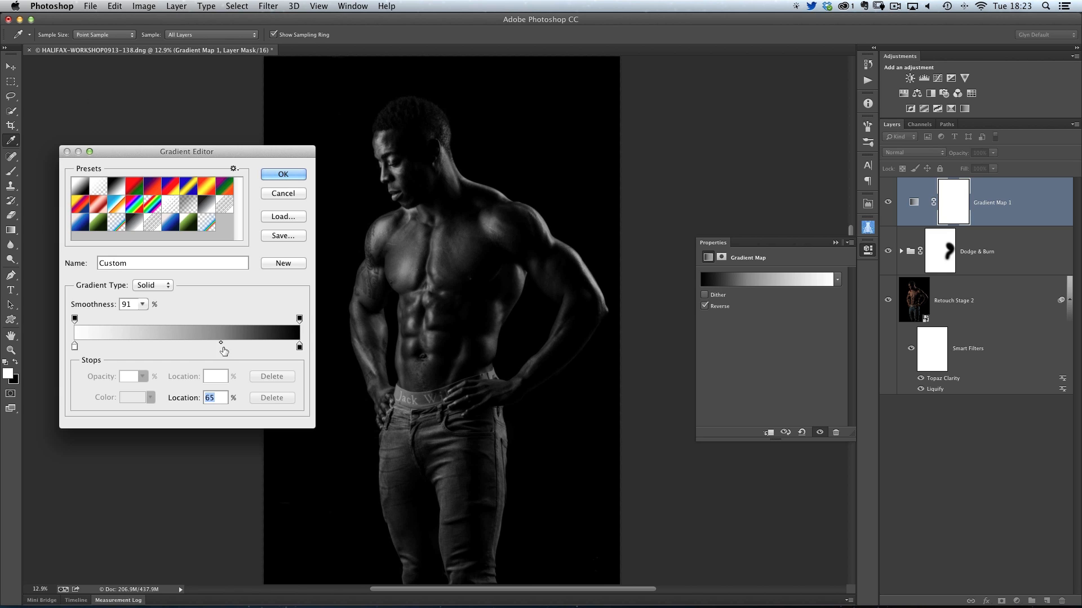
drag(221, 346, 90, 346)
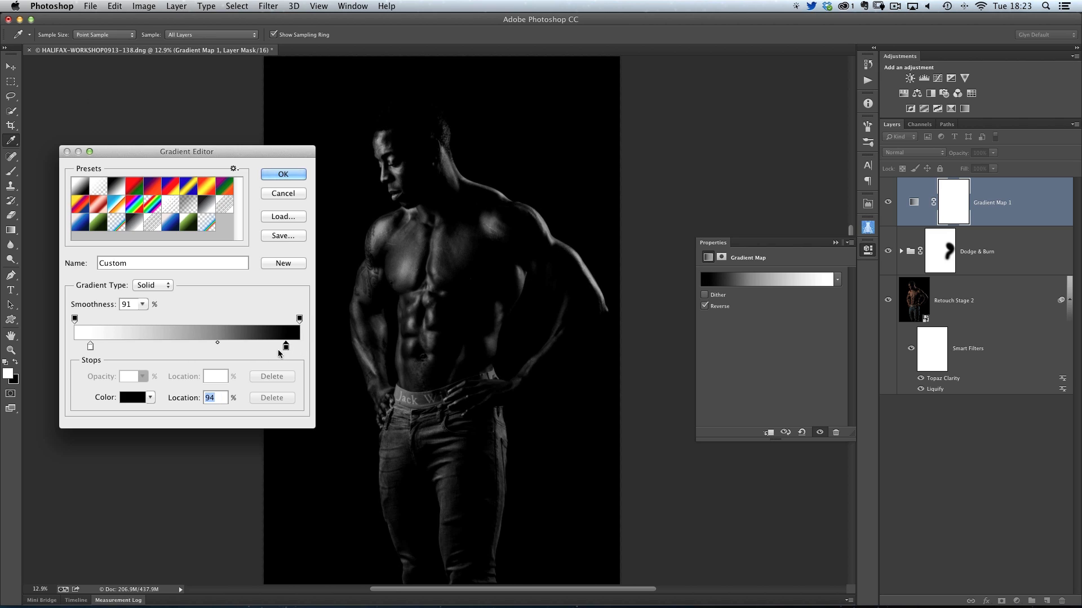
Lower Smoothness to 25% and return the colour stops to the gradient ends.
click(131, 317)
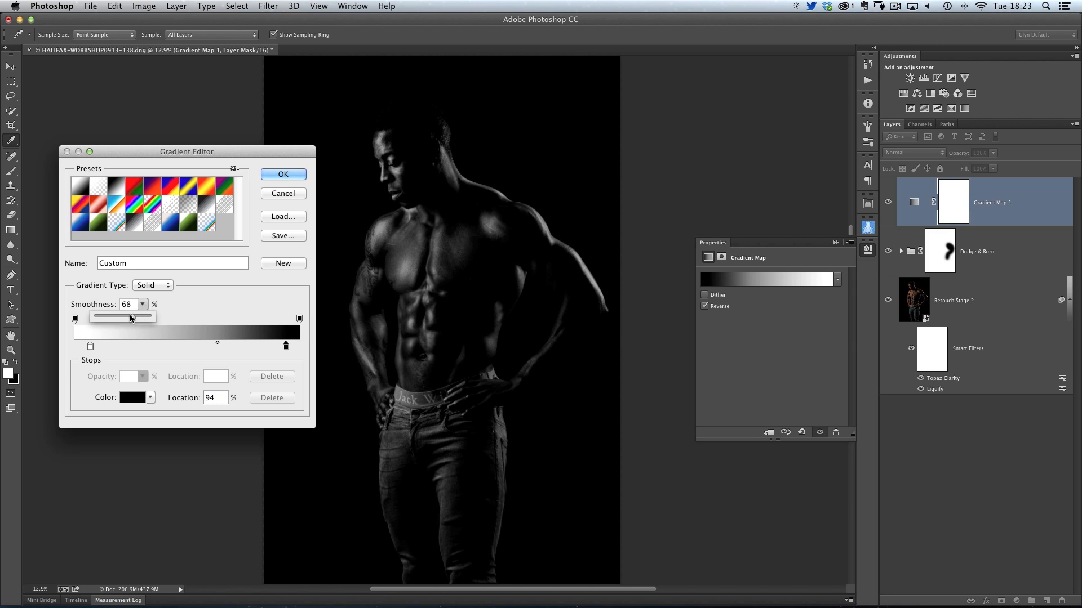
drag(118, 316, 104, 317)
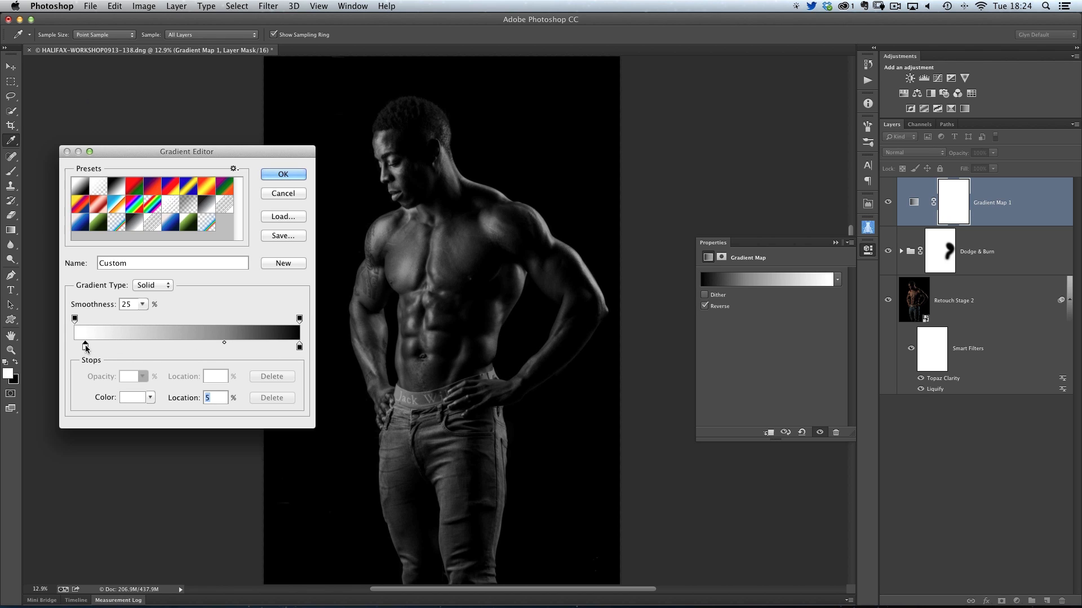
drag(82, 347, 186, 347)
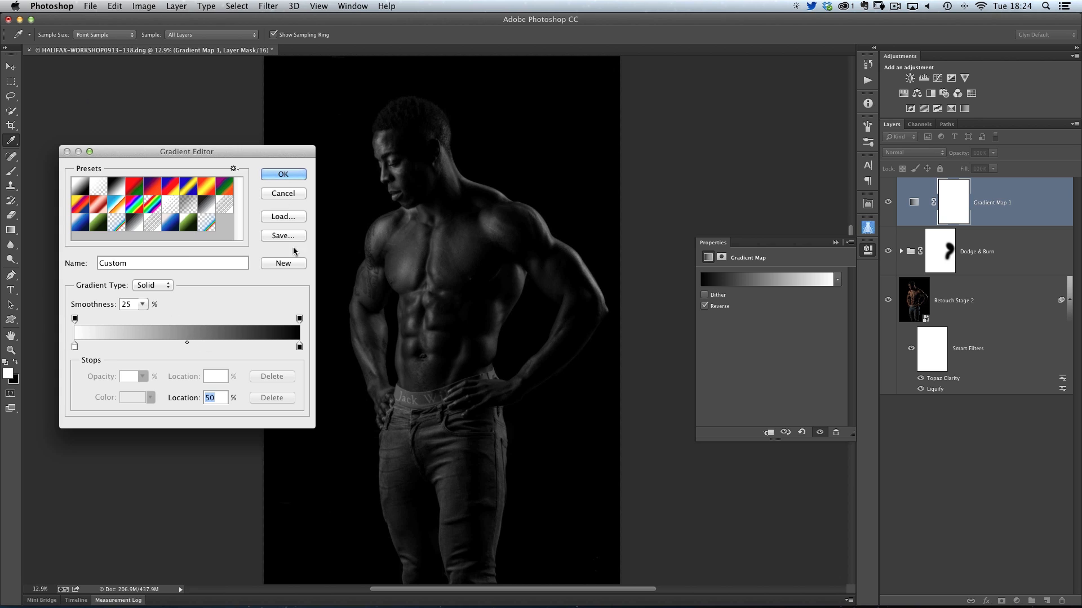
Bring up the Save gradient preset dialog, then cancel without saving.
click(282, 235)
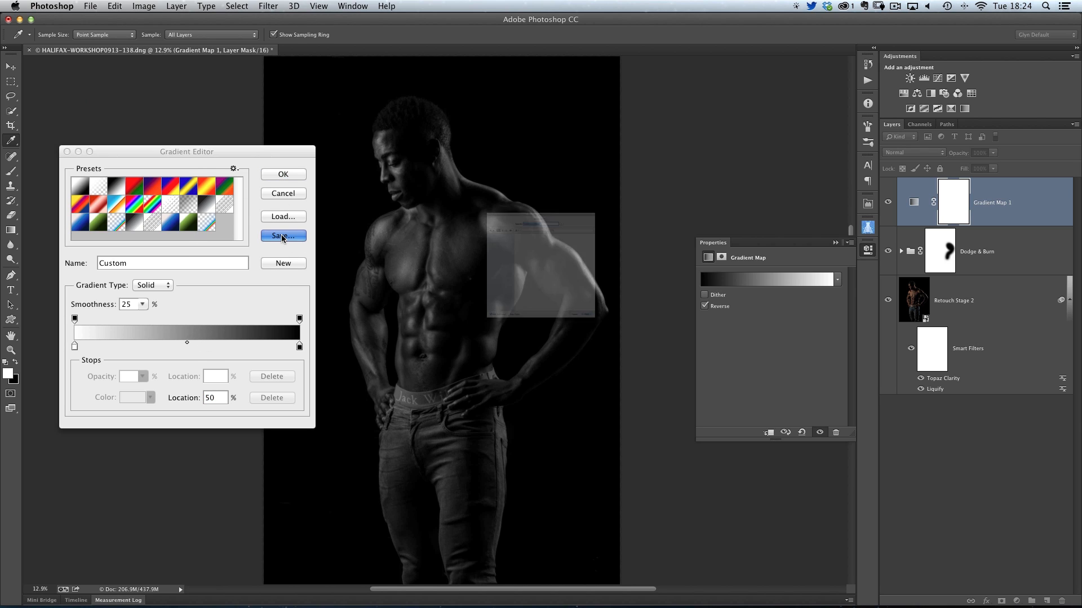
click(282, 236)
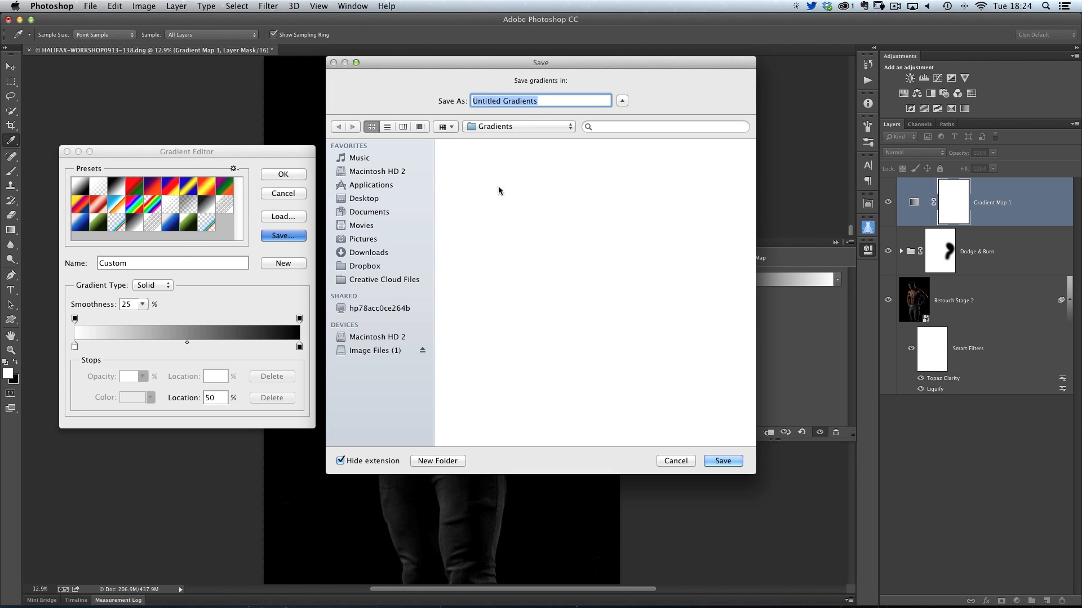
mouse_move(506, 242)
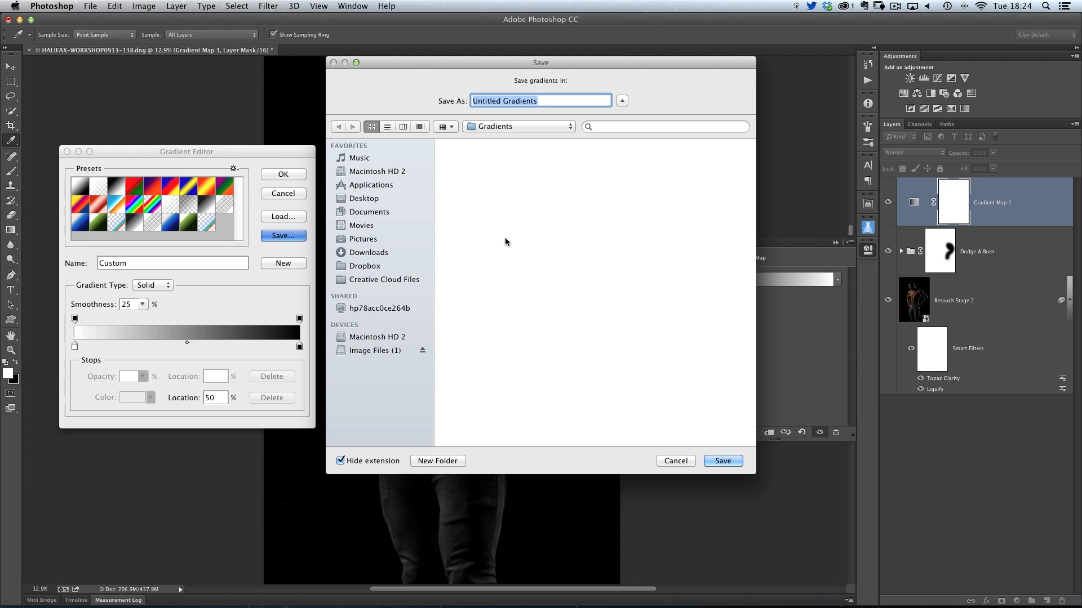
click(675, 461)
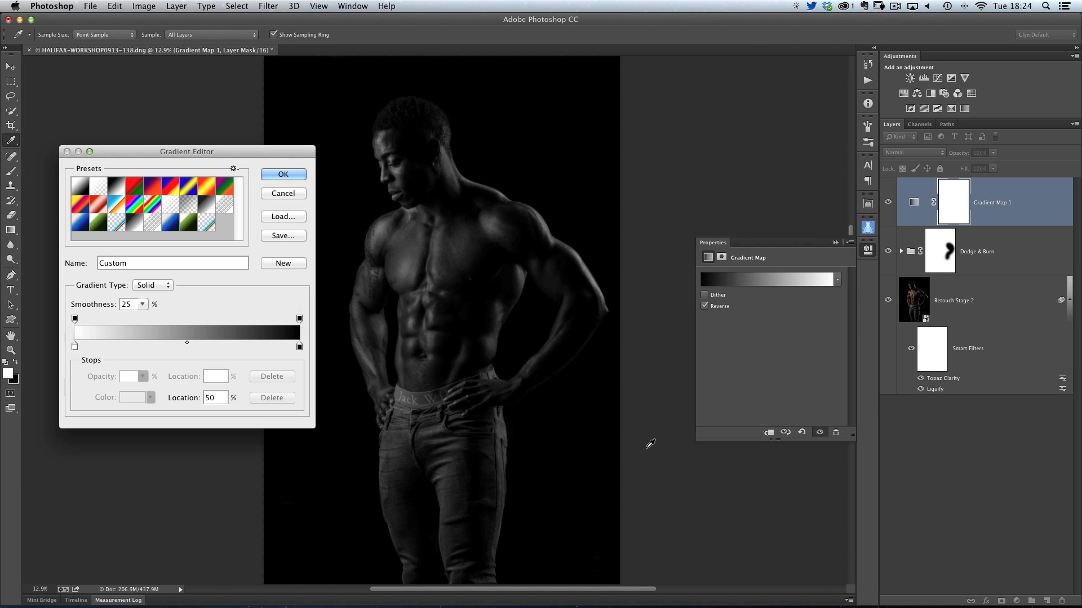
mouse_move(406, 265)
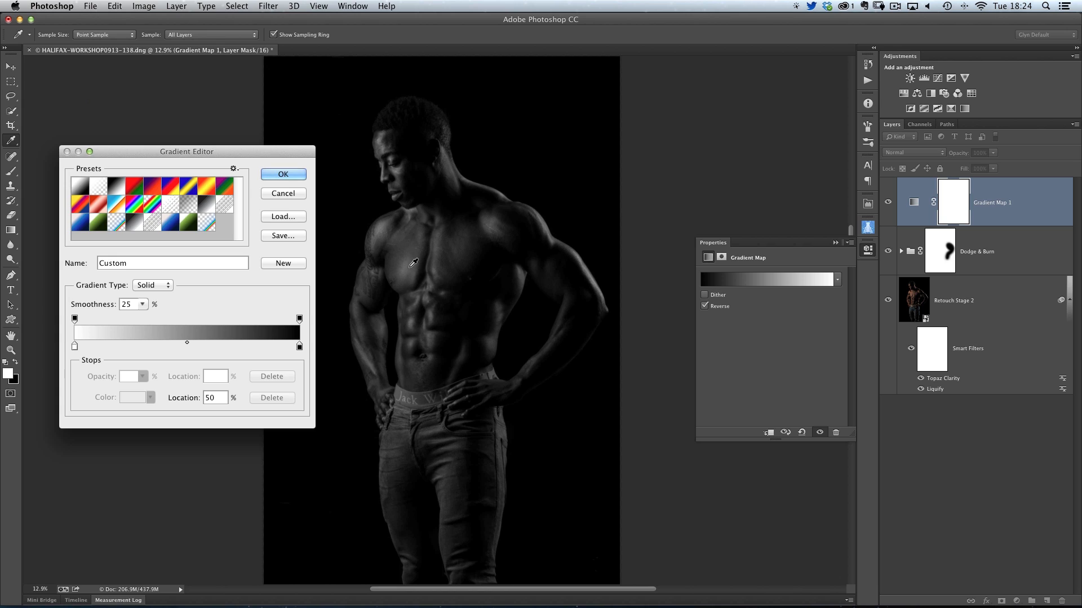
mouse_move(466, 407)
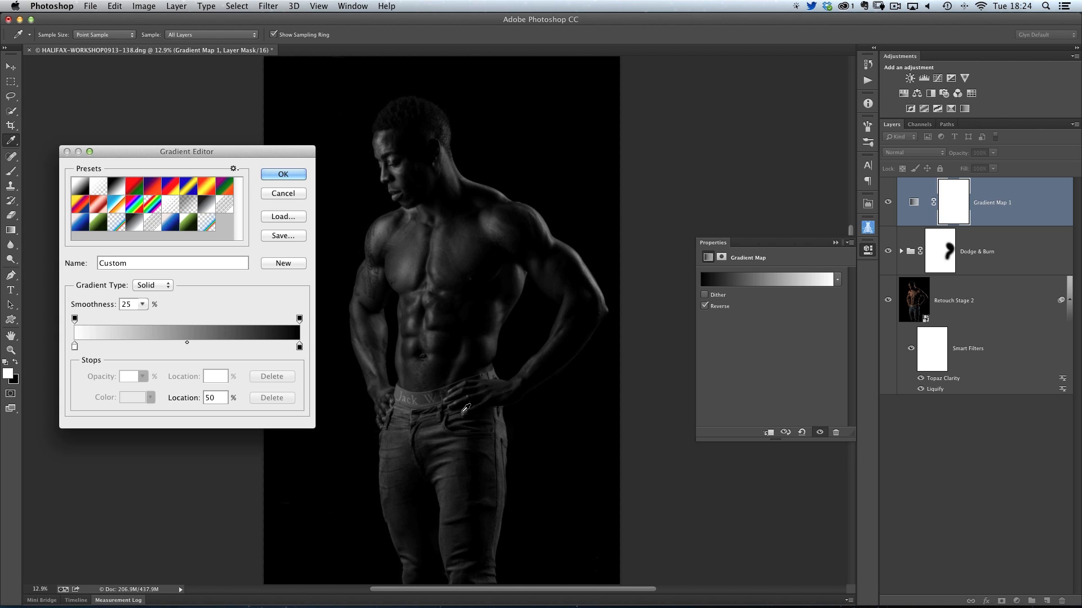
mouse_move(296, 220)
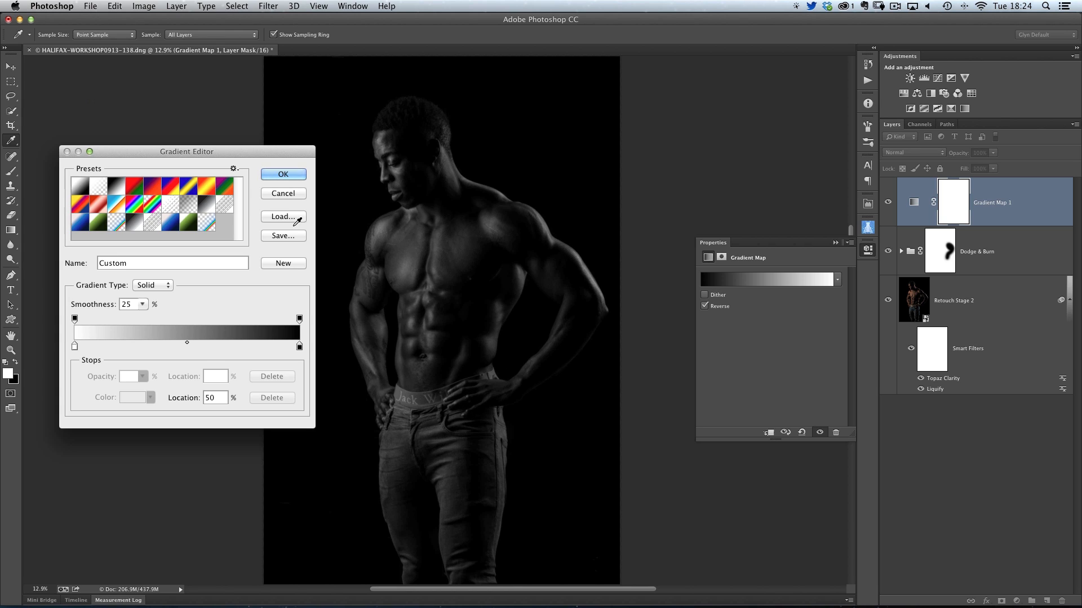
mouse_move(328, 239)
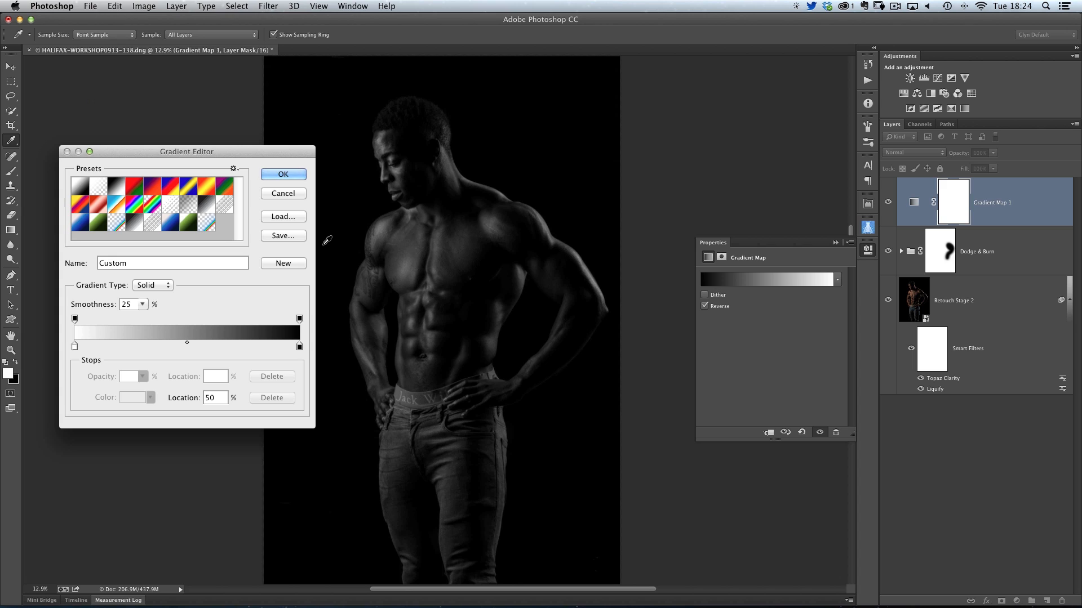
Confirm the custom gradient with OK, closing the Gradient Editor.
click(281, 173)
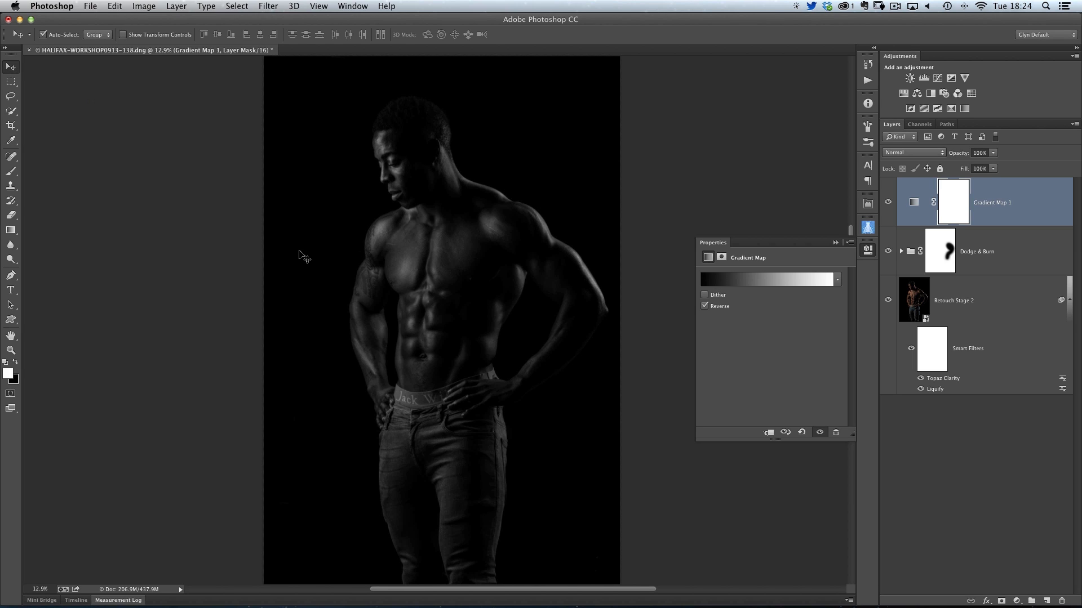